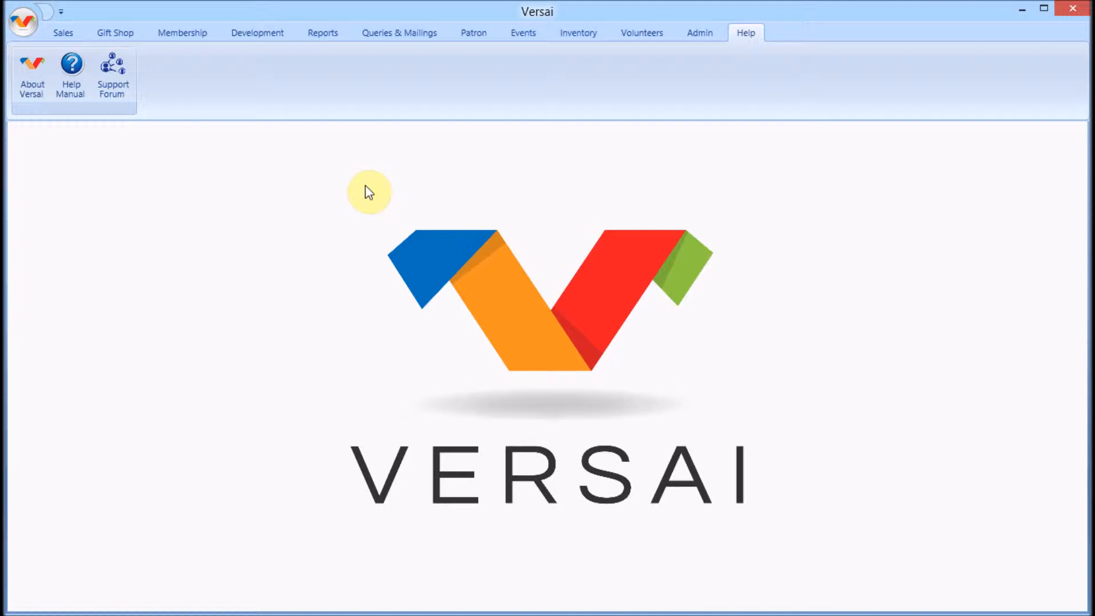
{"action": "mouse_move", "coordinate": [372, 181]}
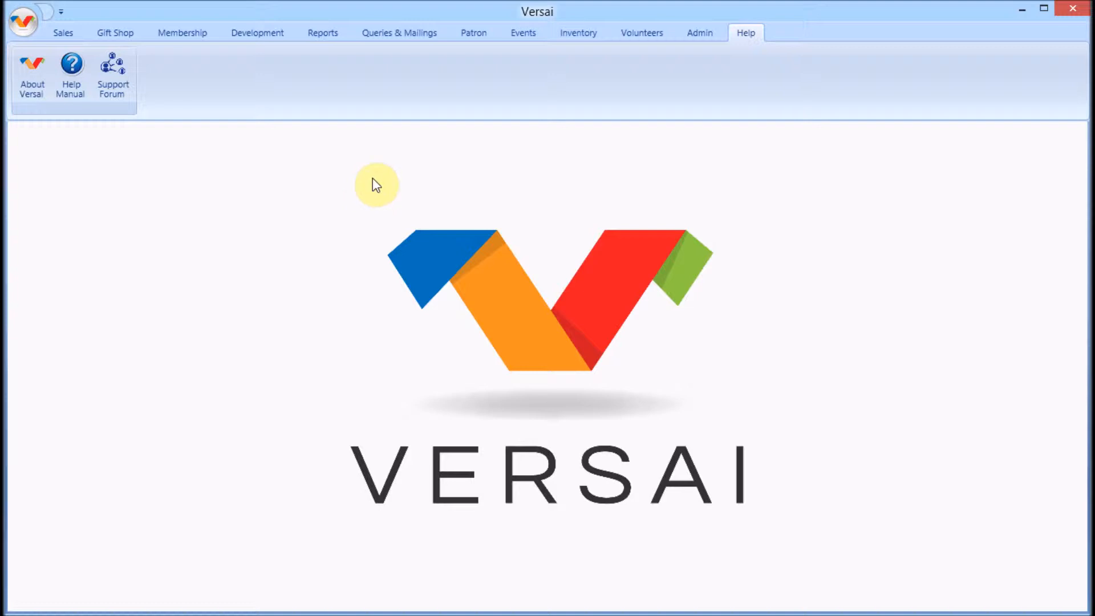
Go to the Development area and bring up the Thank You Letters screen
{"action": "left_click", "coordinate": [256, 32]}
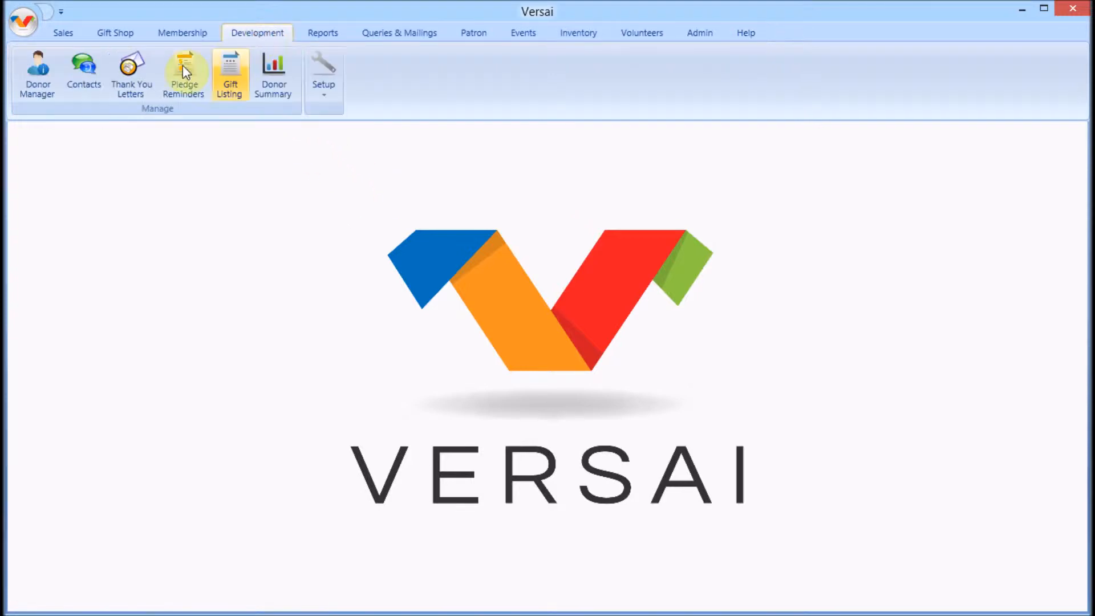
{"action": "left_click", "coordinate": [133, 74]}
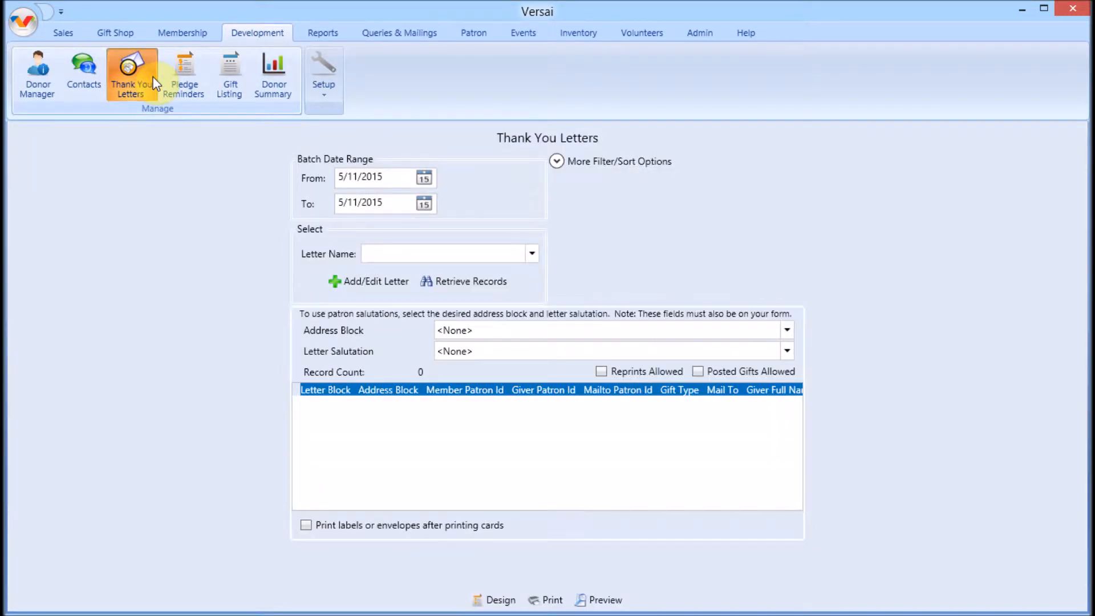
{"action": "mouse_move", "coordinate": [262, 283]}
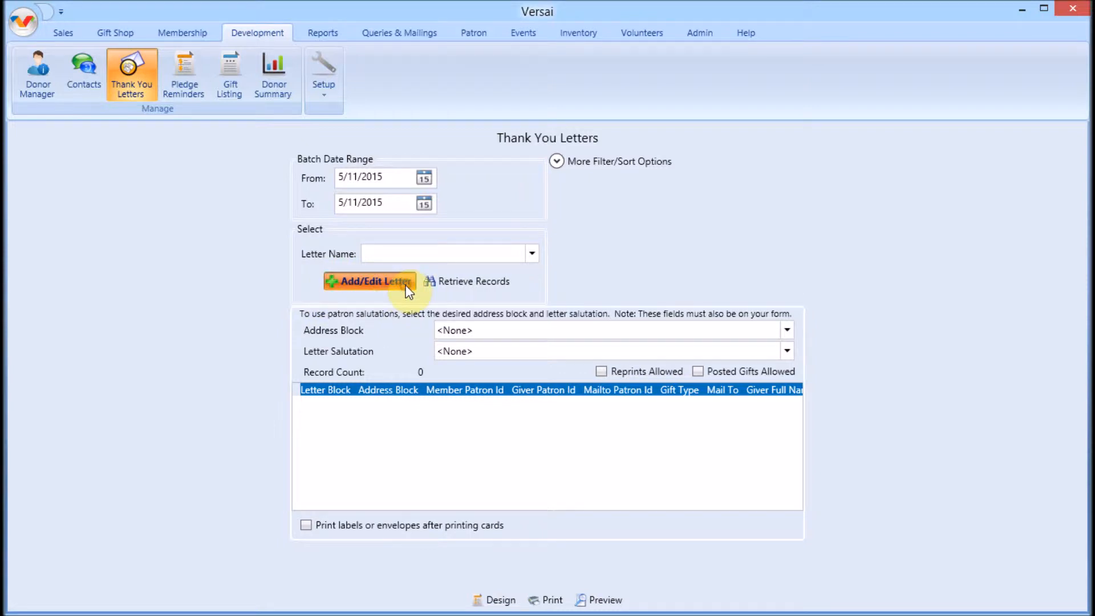
Define a letter 'new letter' copied from Thank You General.frx as form 'new thank you' and save it
{"action": "left_click", "coordinate": [371, 280]}
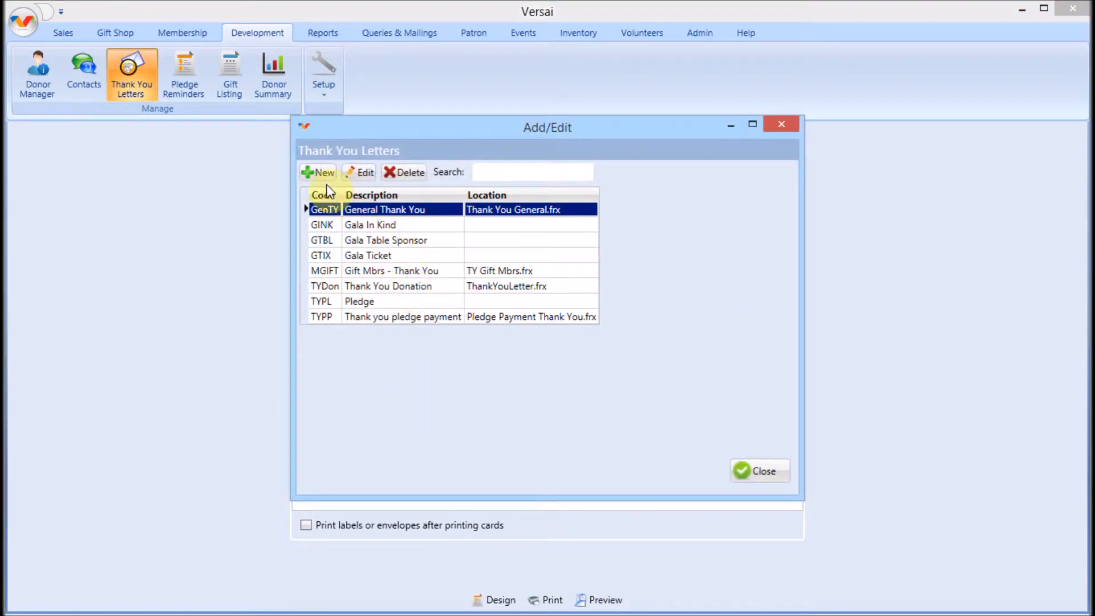
{"action": "left_click", "coordinate": [317, 173]}
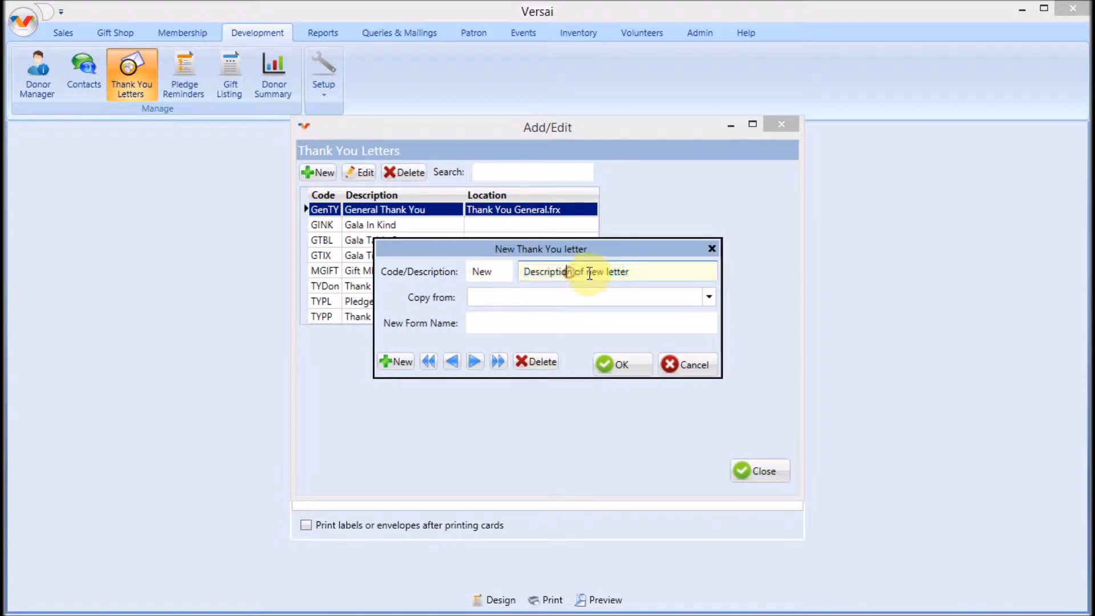
{"action": "type", "text": "new letter"}
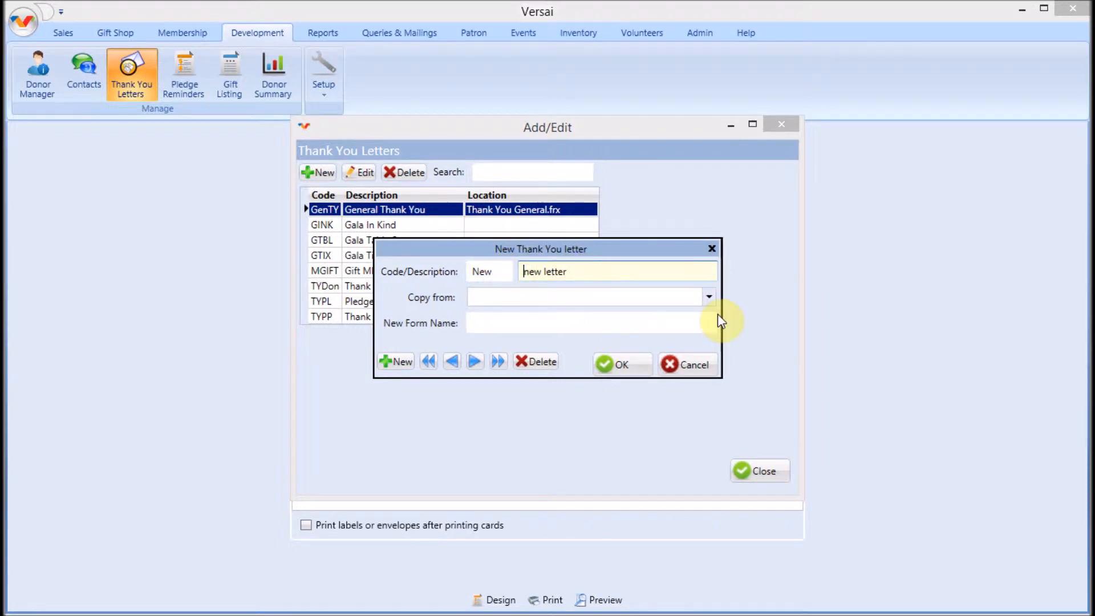
{"action": "left_click", "coordinate": [709, 297]}
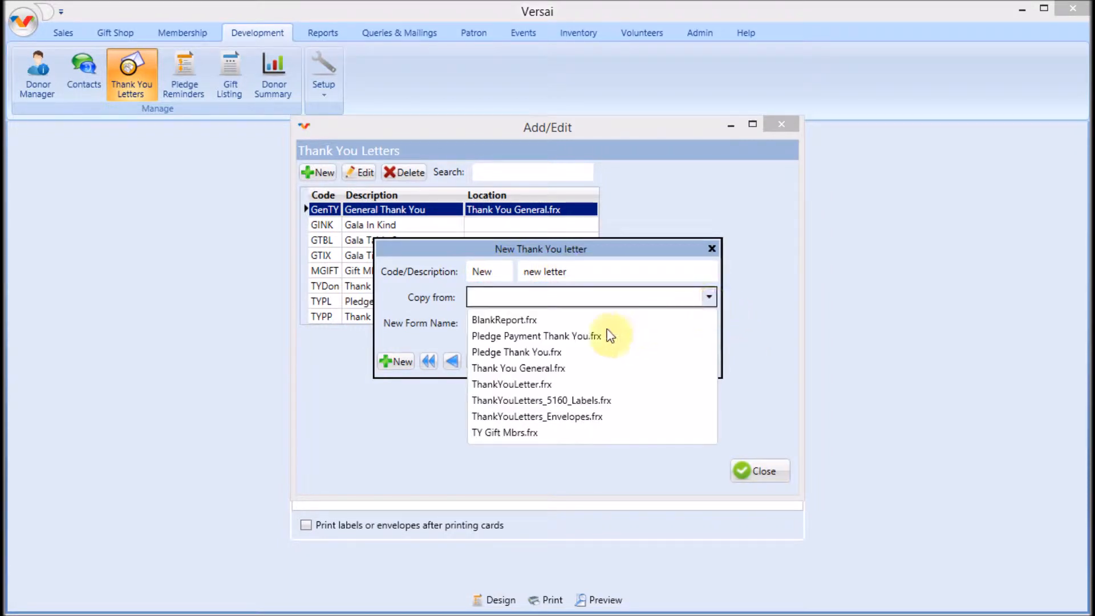
{"action": "left_click", "coordinate": [518, 369]}
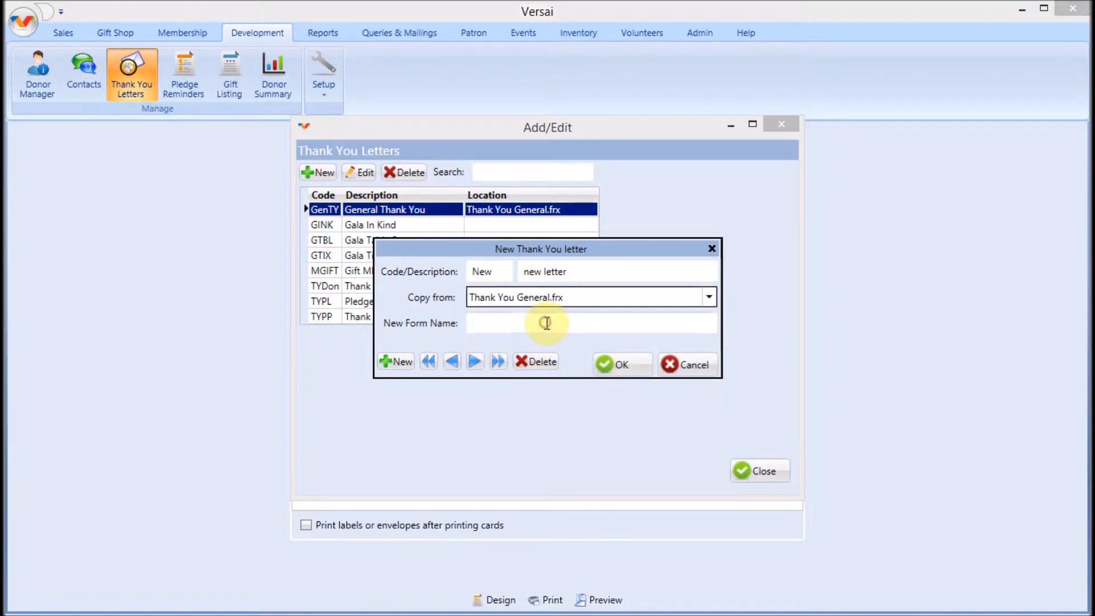
{"action": "type", "text": "new th"}
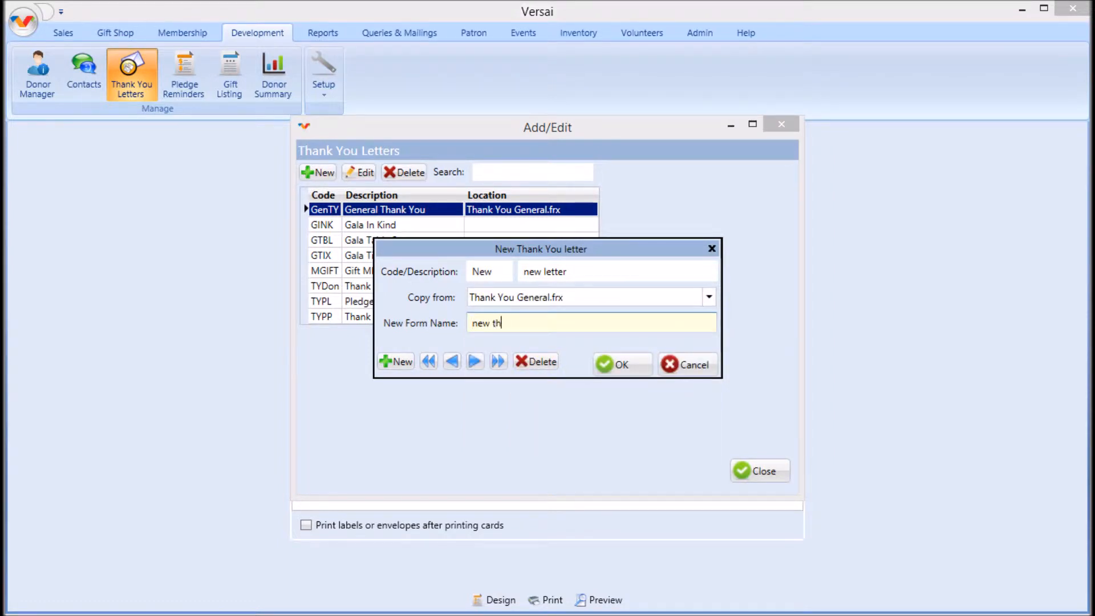
{"action": "type", "text": "ank you"}
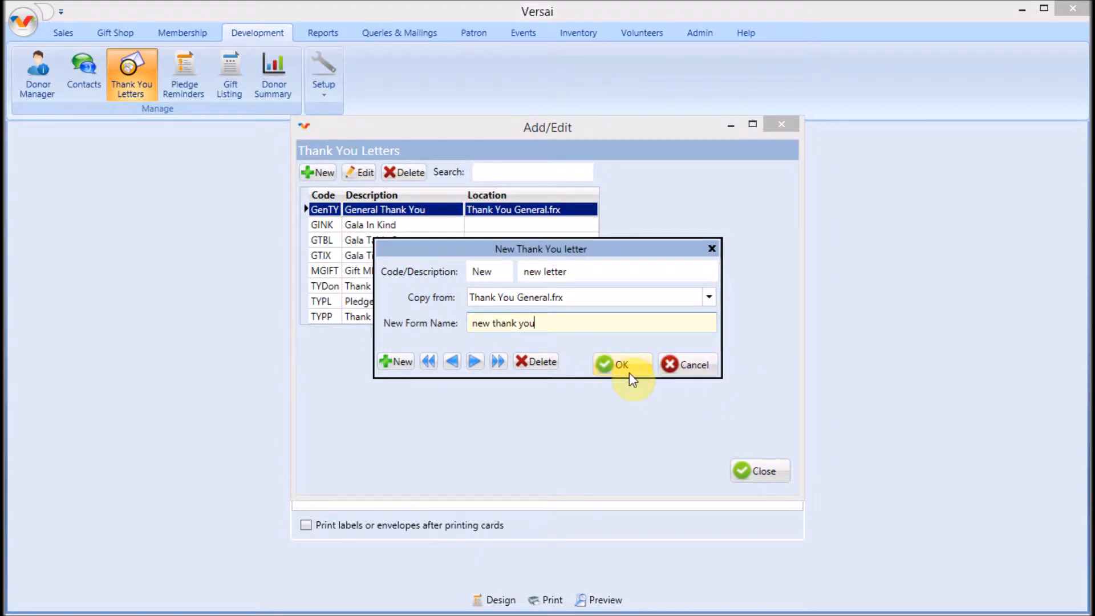
{"action": "left_click", "coordinate": [324, 74]}
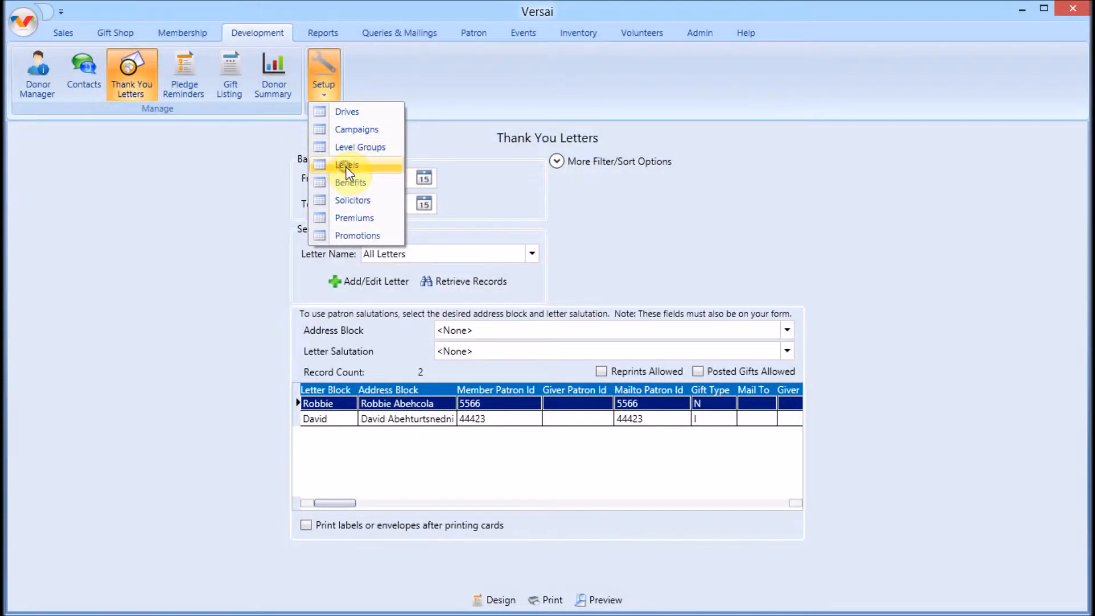
Review the Iron Donor level's default gift letter, General Thank You, and keep it
{"action": "left_click", "coordinate": [347, 164]}
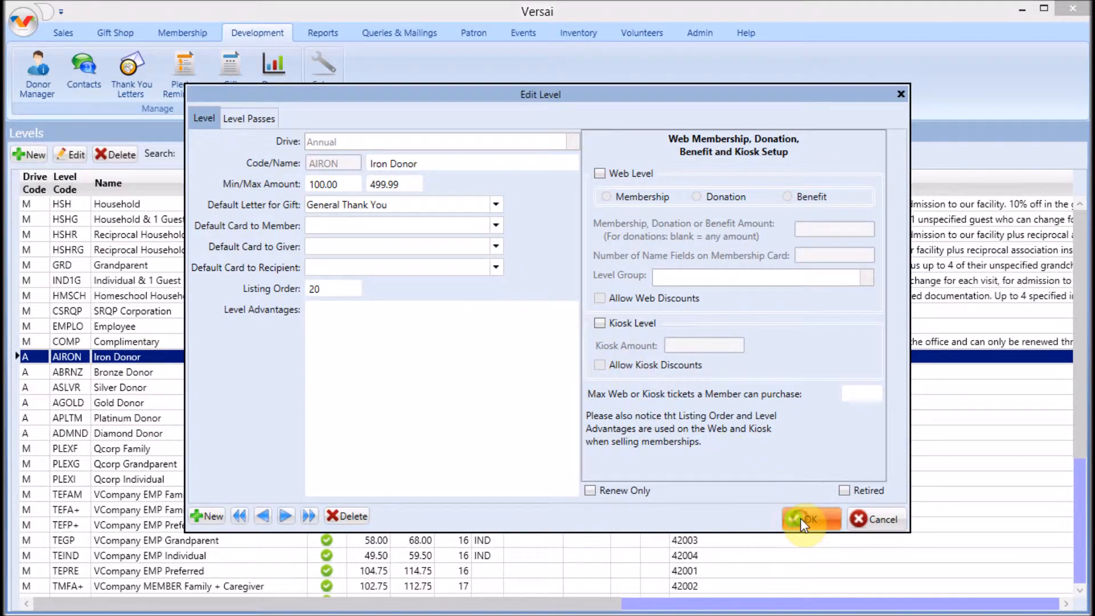
{"action": "left_click", "coordinate": [805, 519]}
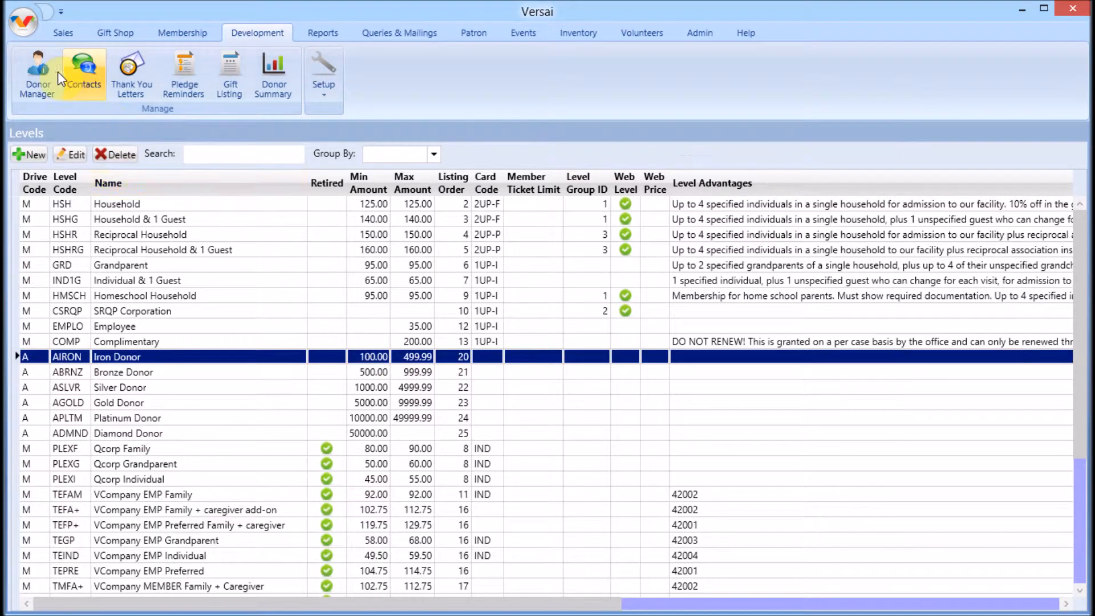
In Donor Manager, view the letter choices for the In Kind gift, then return to Thank You Letters
{"action": "left_click", "coordinate": [37, 67]}
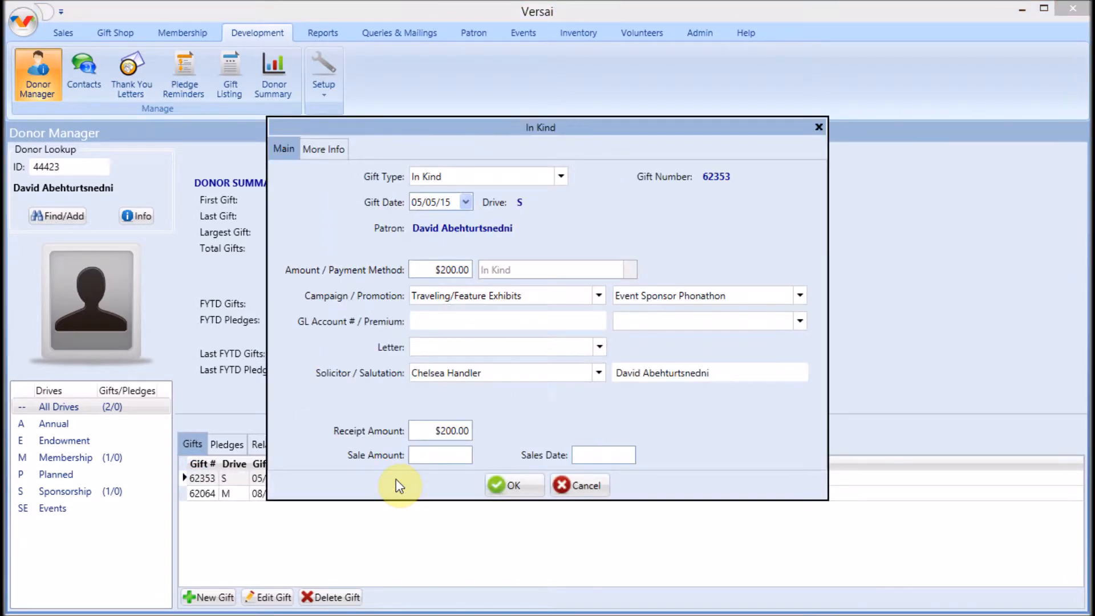
{"action": "left_click", "coordinate": [598, 346]}
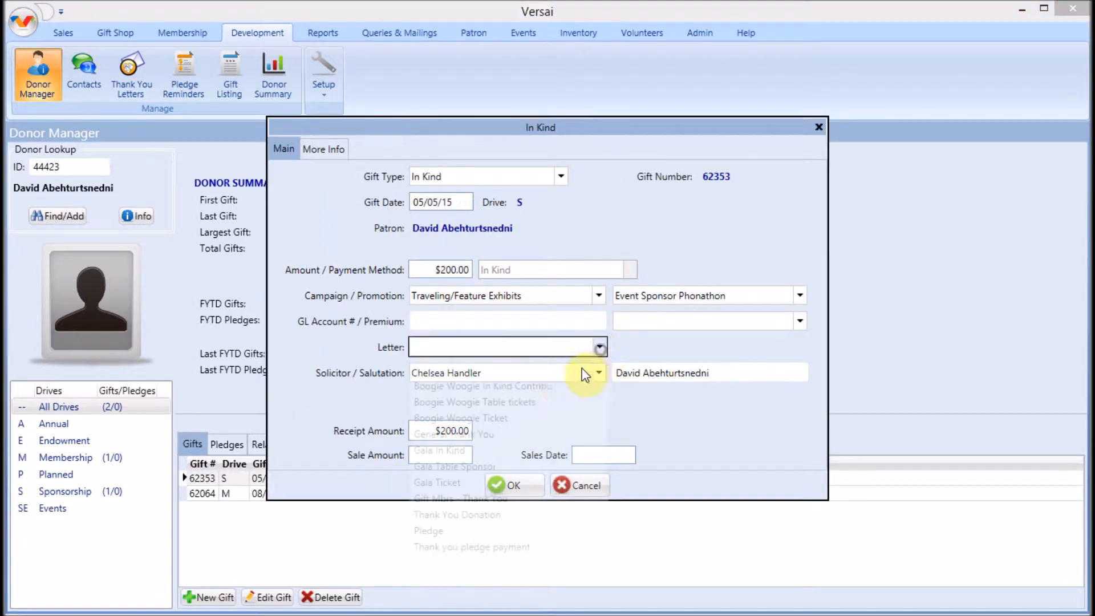
{"action": "left_click", "coordinate": [462, 433]}
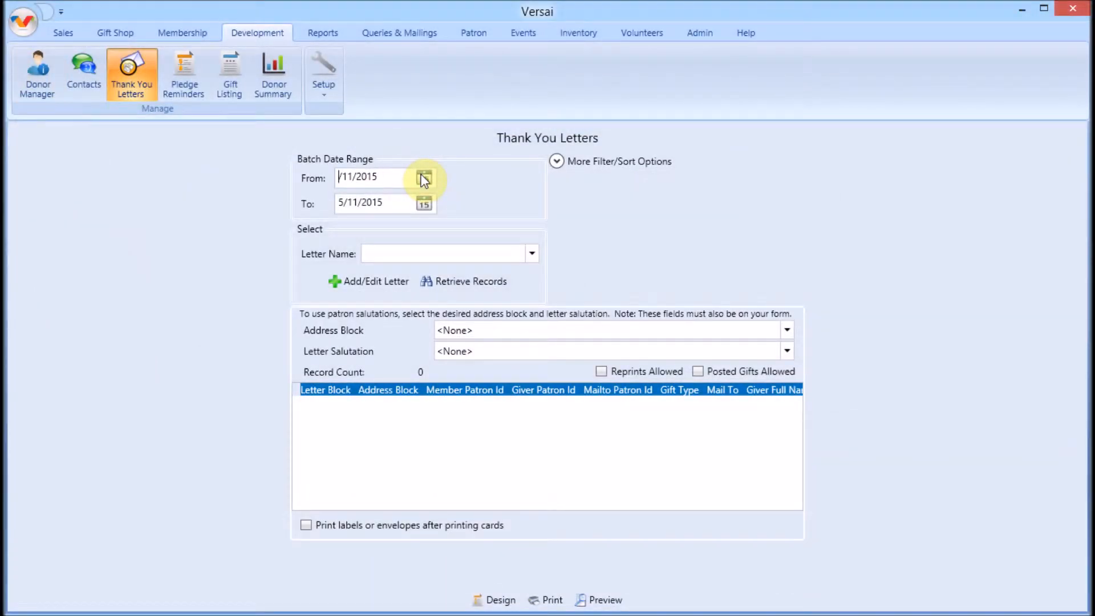
Set the batch date range to run from 4/1/2015 through 5/11/2015
{"action": "type", "text": "4/1/2015"}
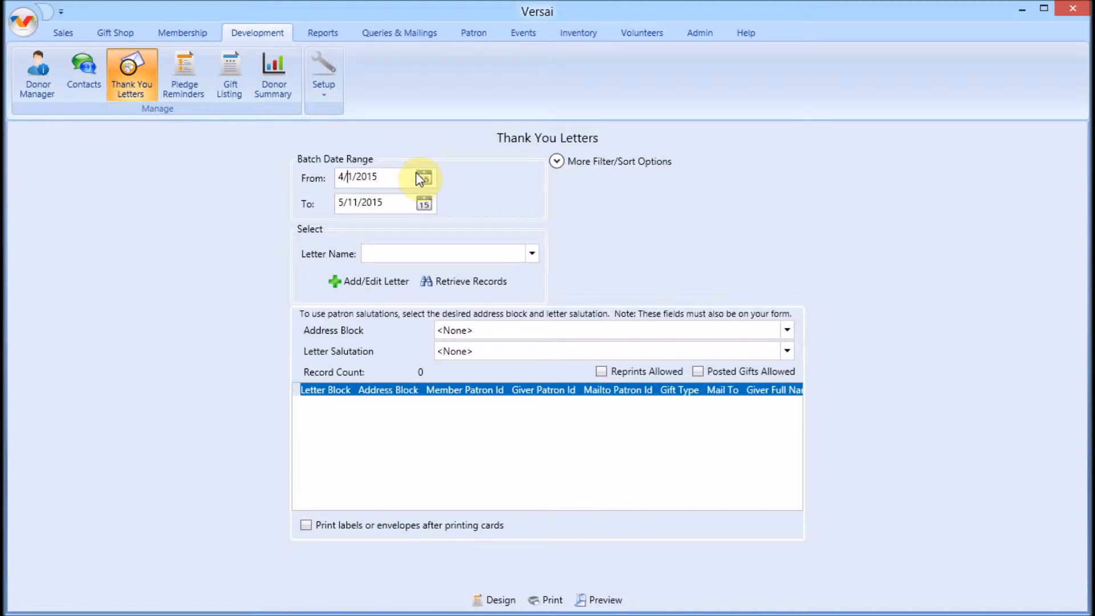
{"action": "left_click", "coordinate": [374, 178]}
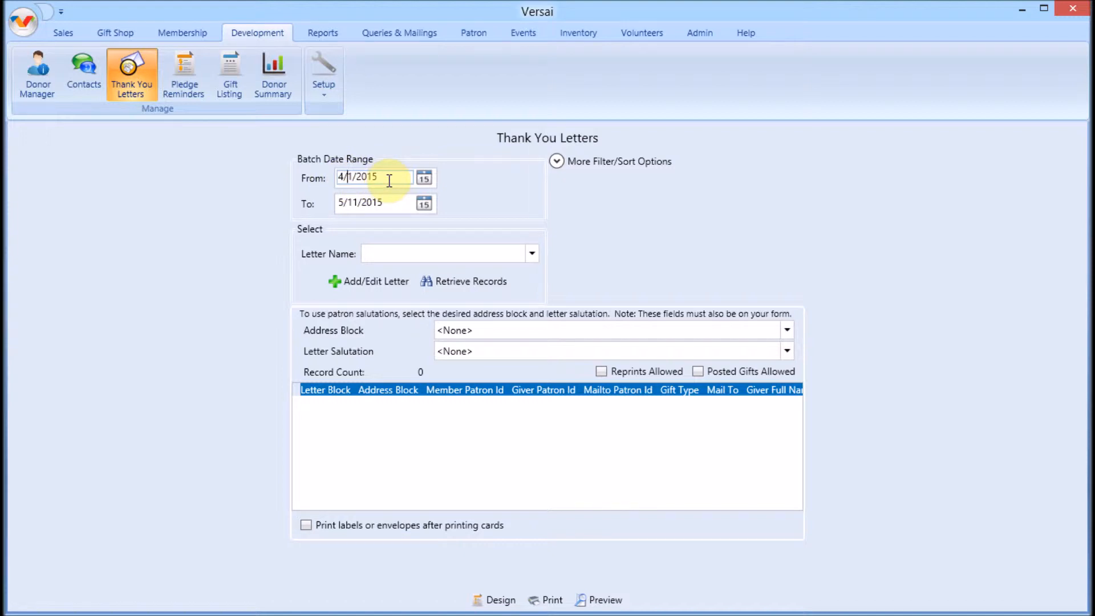
{"action": "left_click", "coordinate": [394, 203]}
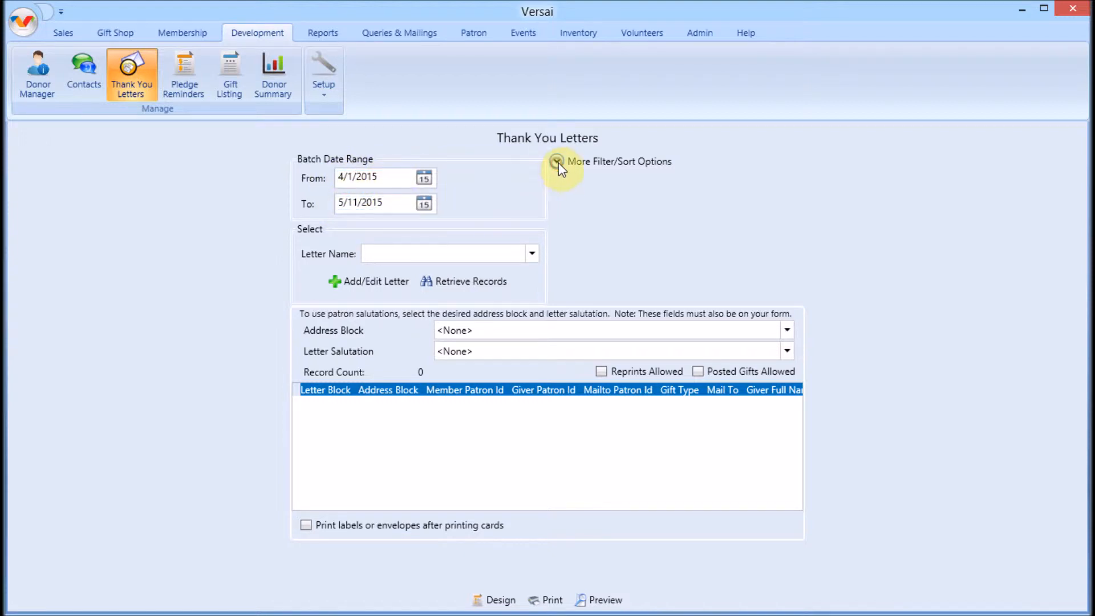
Expand the filter/sort options and retrieve the two gift records (EFALL and TRAV) for All Letters
{"action": "left_click", "coordinate": [557, 162]}
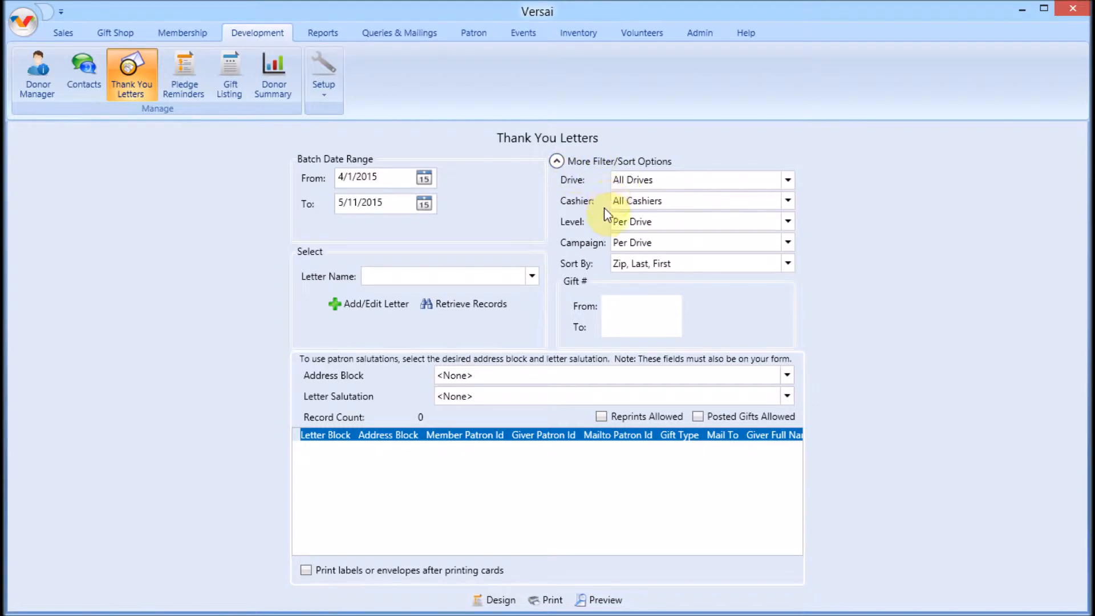
{"action": "mouse_move", "coordinate": [625, 270]}
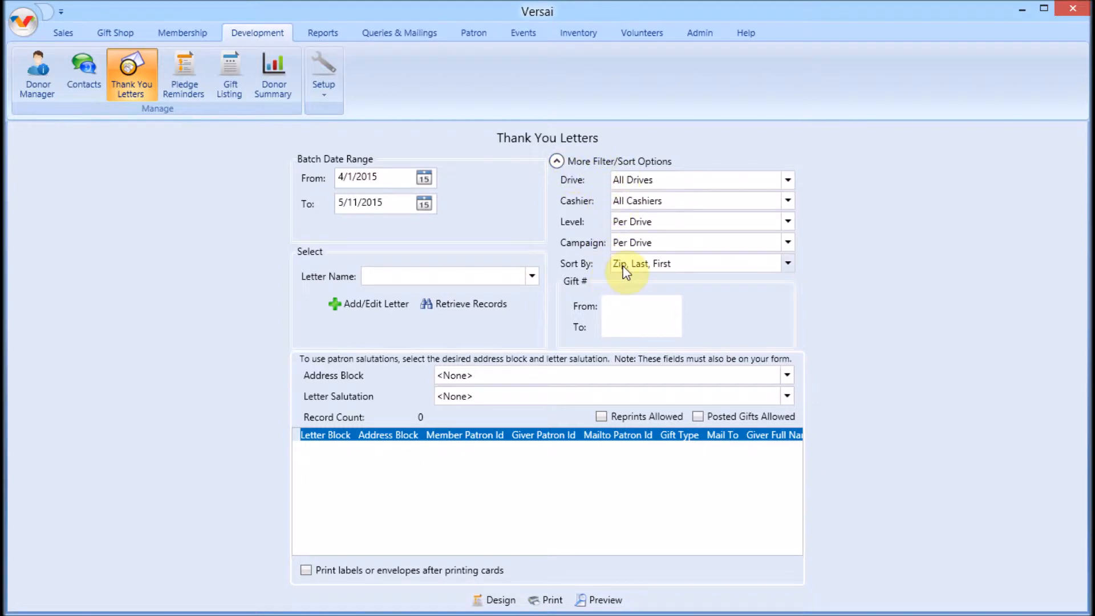
{"action": "left_click", "coordinate": [470, 304]}
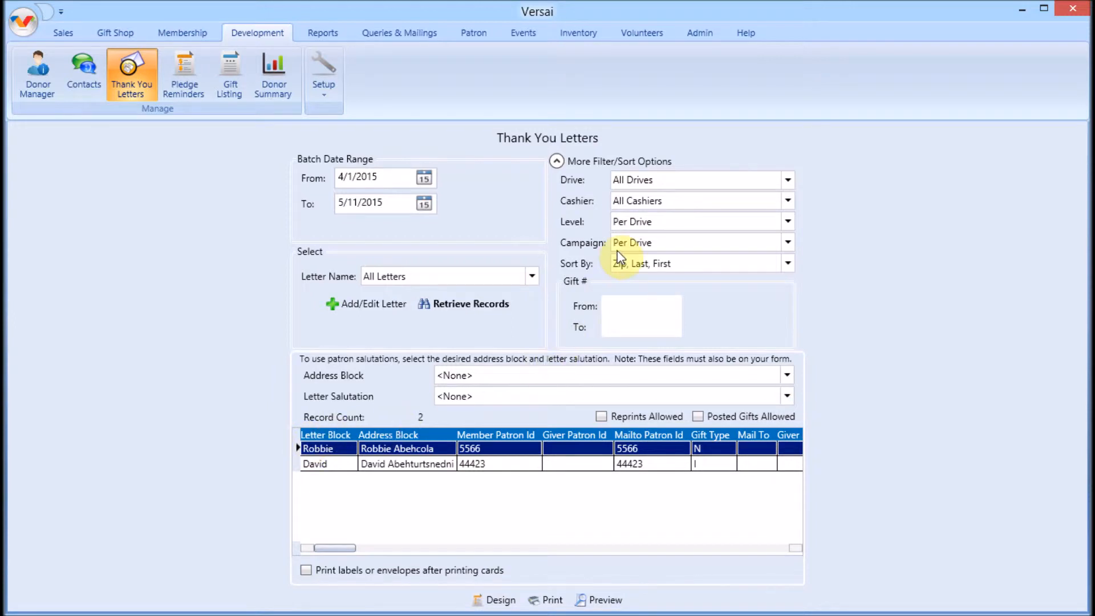
{"action": "mouse_move", "coordinate": [447, 499]}
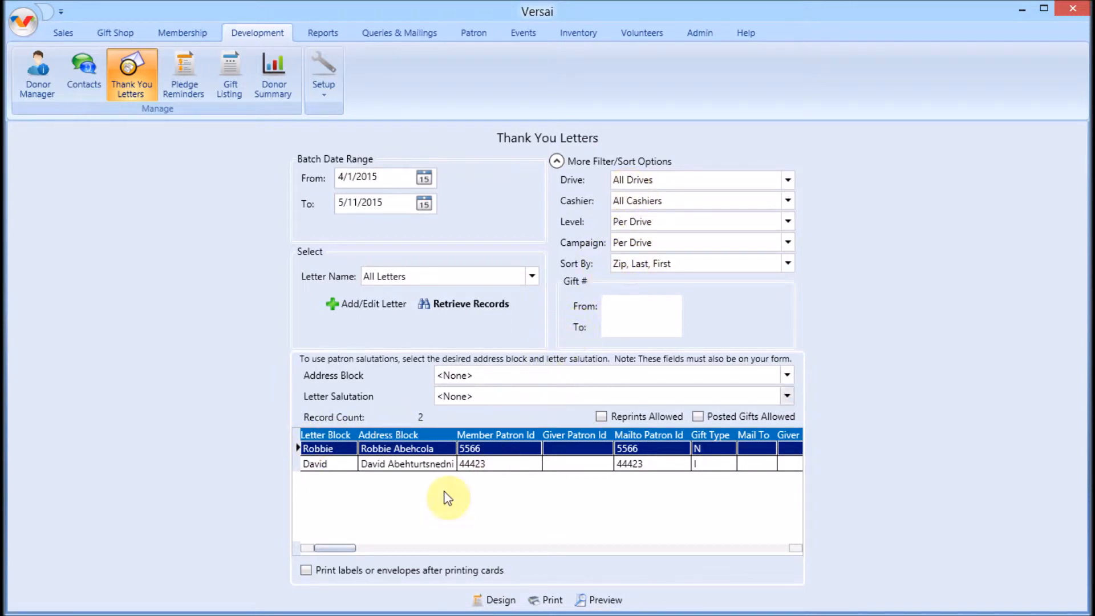
{"action": "left_click_drag", "start_coordinate": [335, 547], "coordinate": [388, 547]}
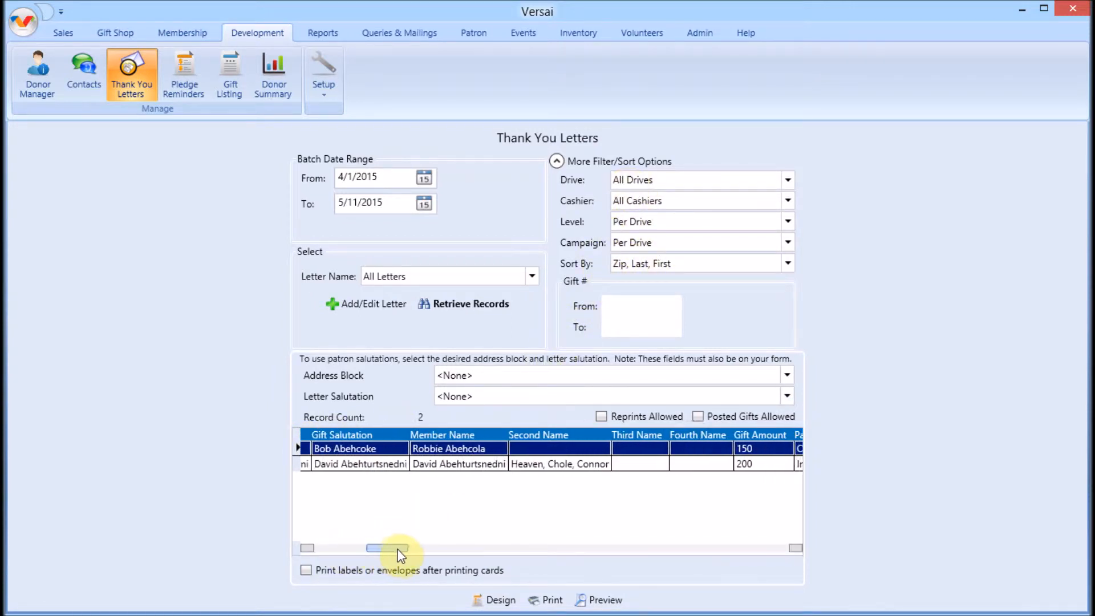
{"action": "left_click_drag", "start_coordinate": [387, 548], "coordinate": [437, 548]}
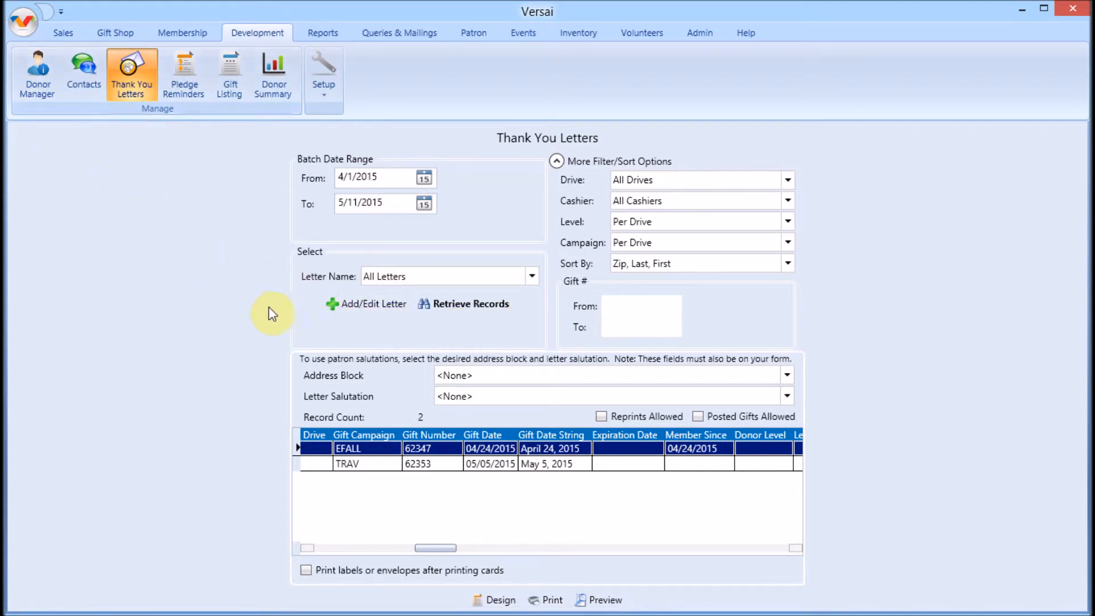
{"action": "mouse_move", "coordinate": [284, 319]}
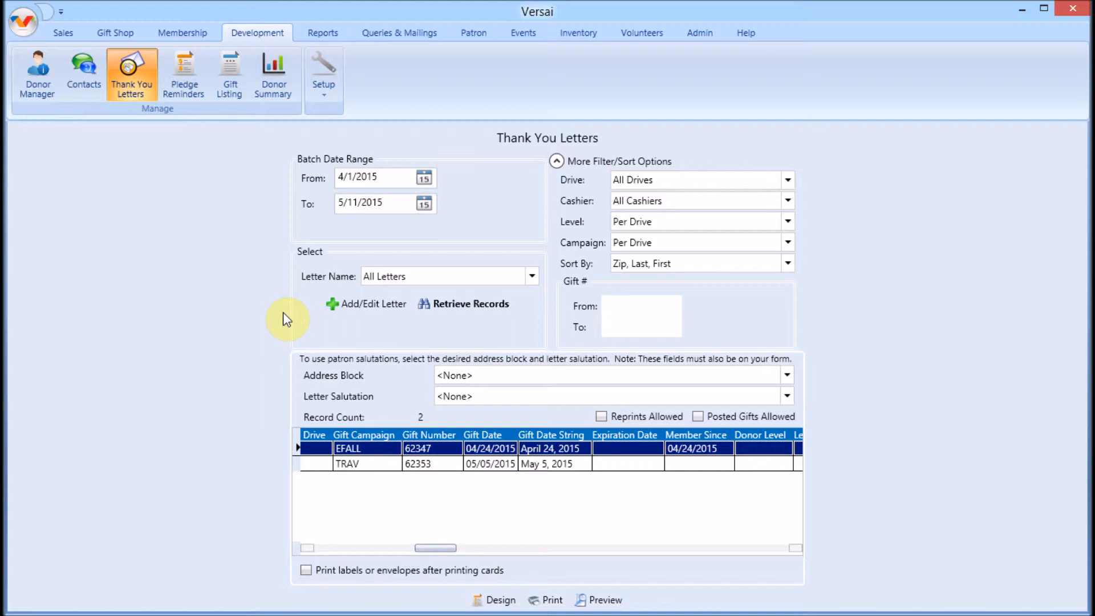
{"action": "mouse_move", "coordinate": [372, 580]}
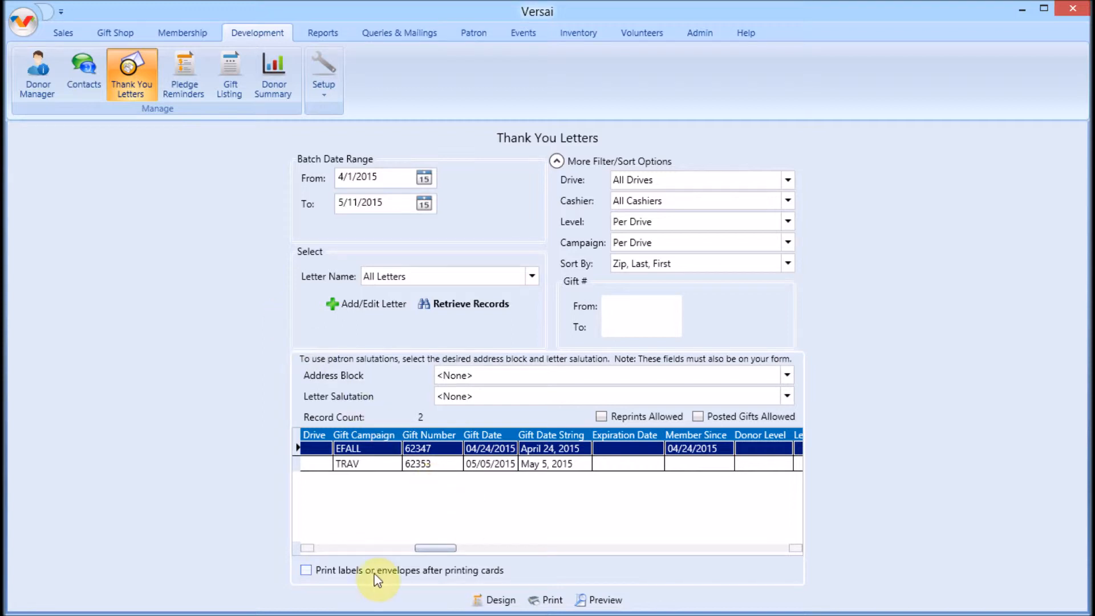
Have envelopes printed after the cards and preview the Thank You General.frx letters
{"action": "left_click", "coordinate": [306, 570]}
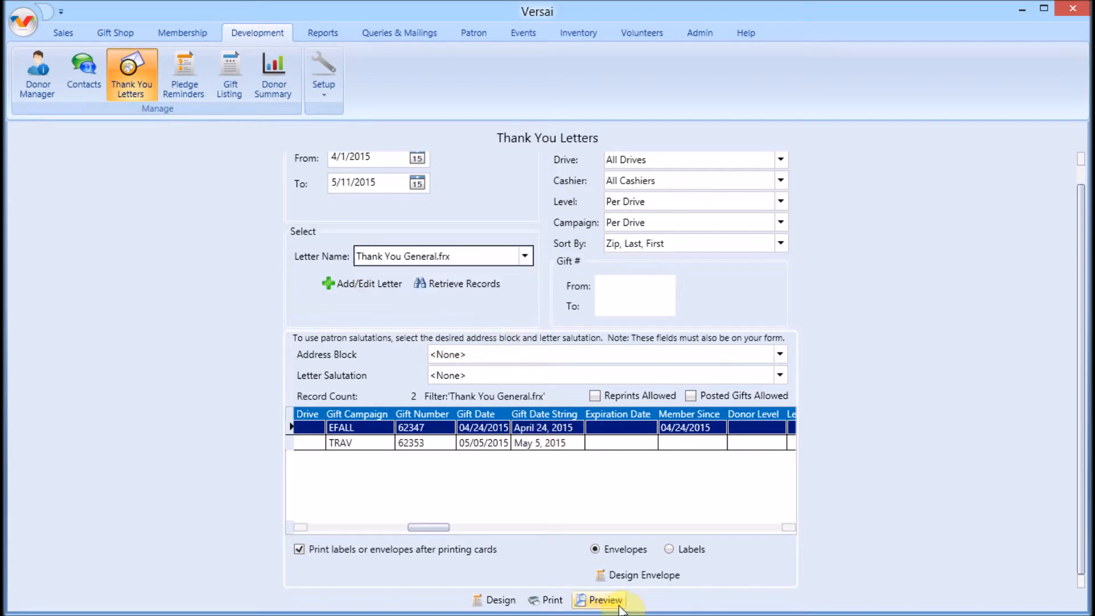
{"action": "left_click", "coordinate": [602, 600]}
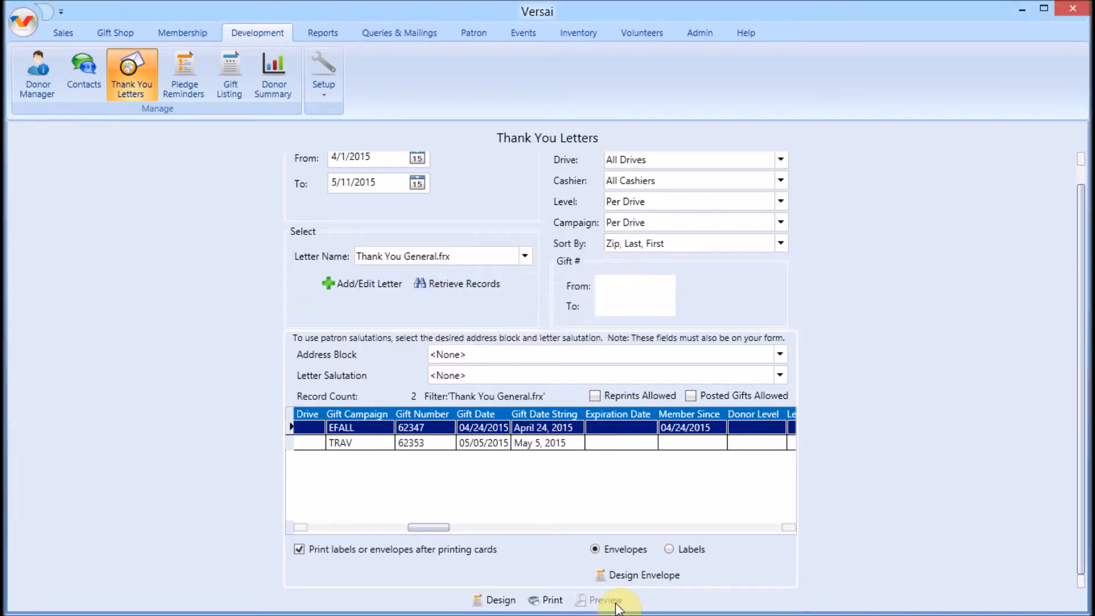
Review both pages of the letter preview and close it
{"action": "left_click", "coordinate": [601, 600]}
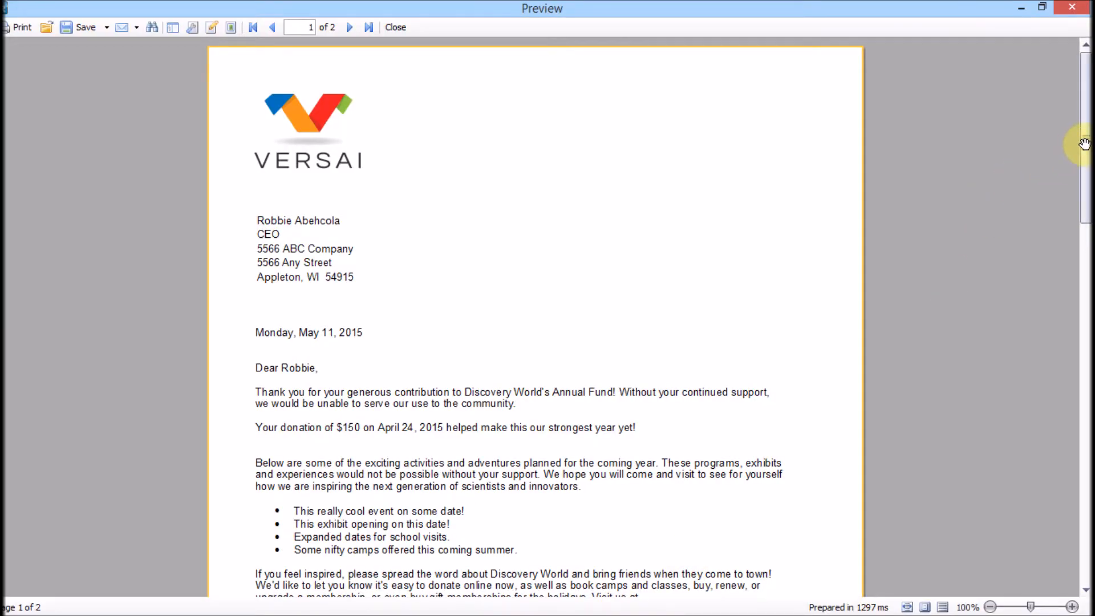
{"action": "scroll", "scroll_direction": "down", "scroll_amount": 3}
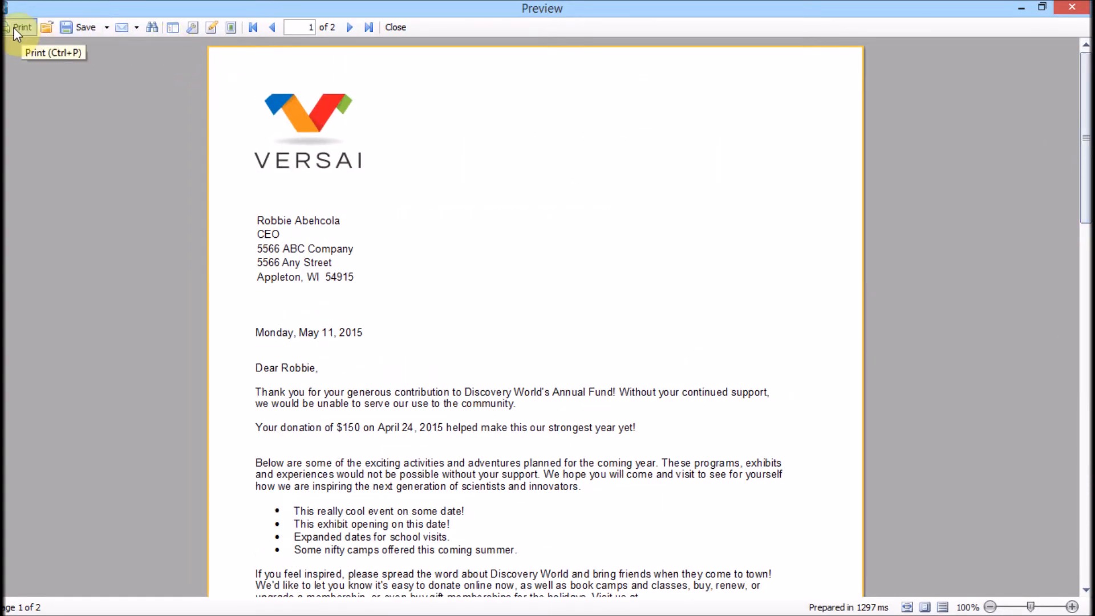
{"action": "mouse_move", "coordinate": [395, 27]}
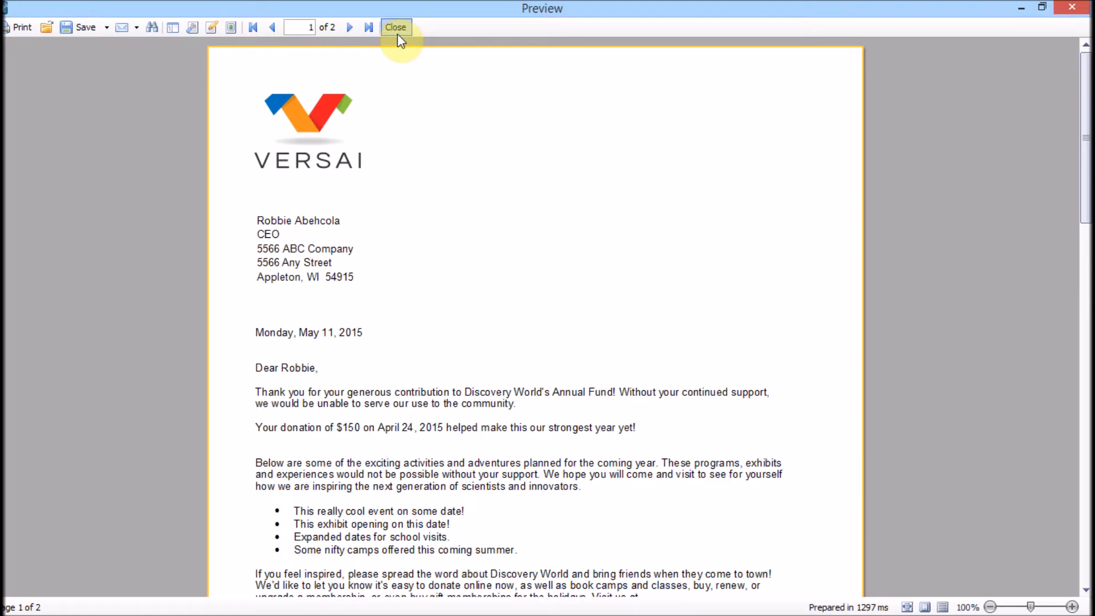
{"action": "left_click", "coordinate": [394, 27]}
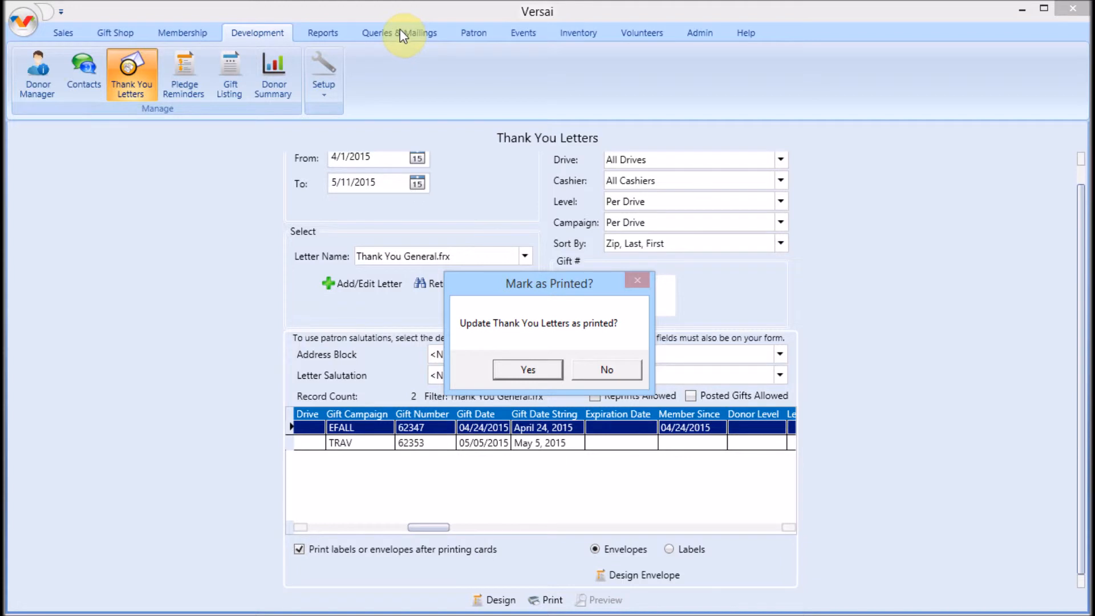
{"action": "mouse_move", "coordinate": [538, 370]}
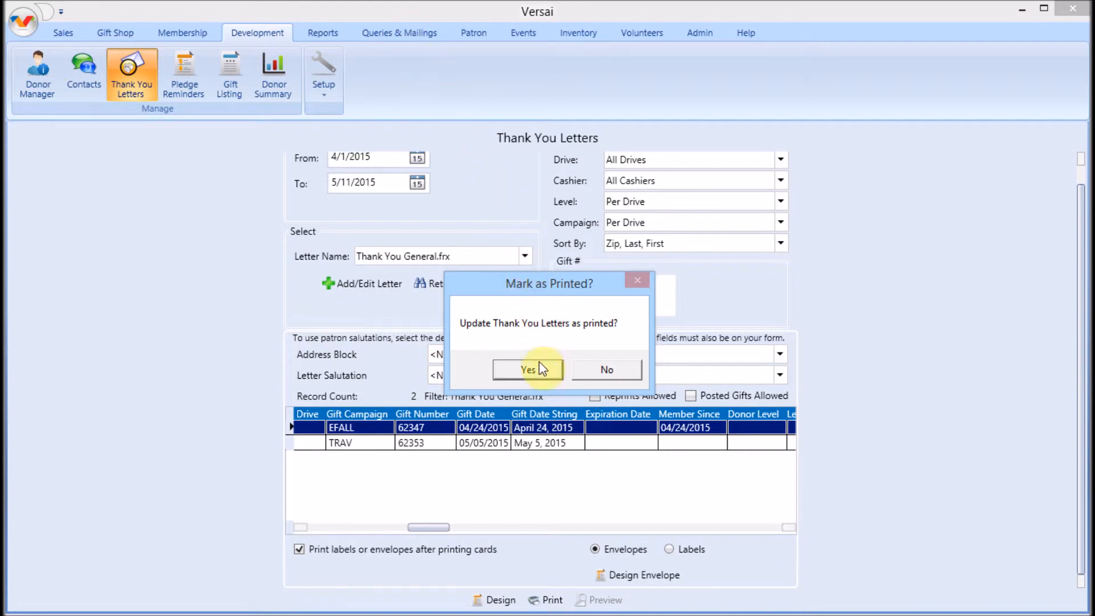
Answer Yes to mark both thank-you letters as printed, leaving zero records
{"action": "left_click", "coordinate": [528, 369]}
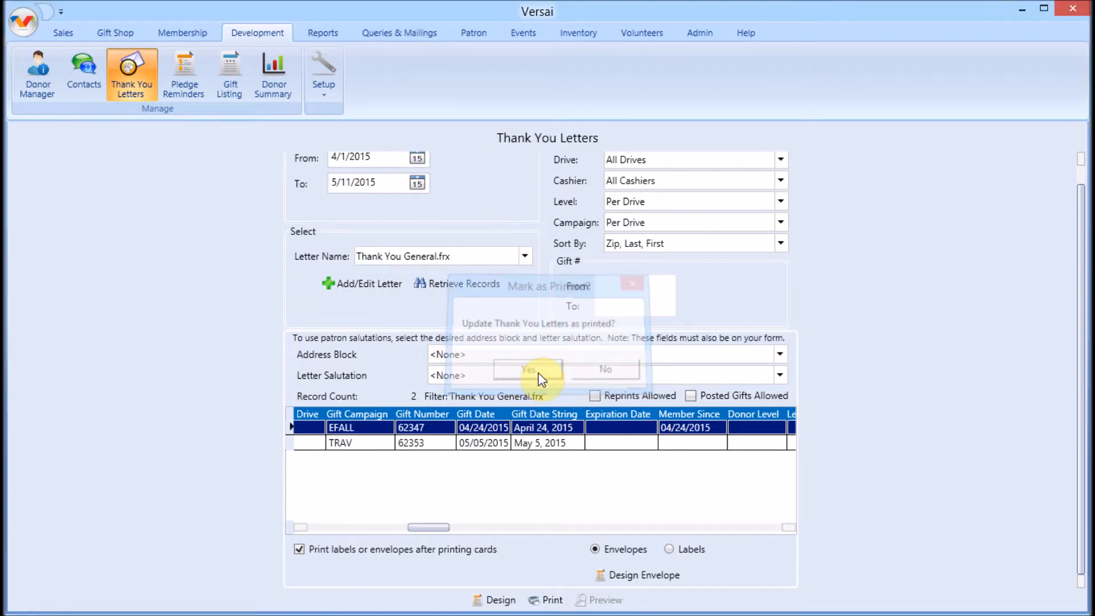
{"action": "left_click", "coordinate": [527, 370]}
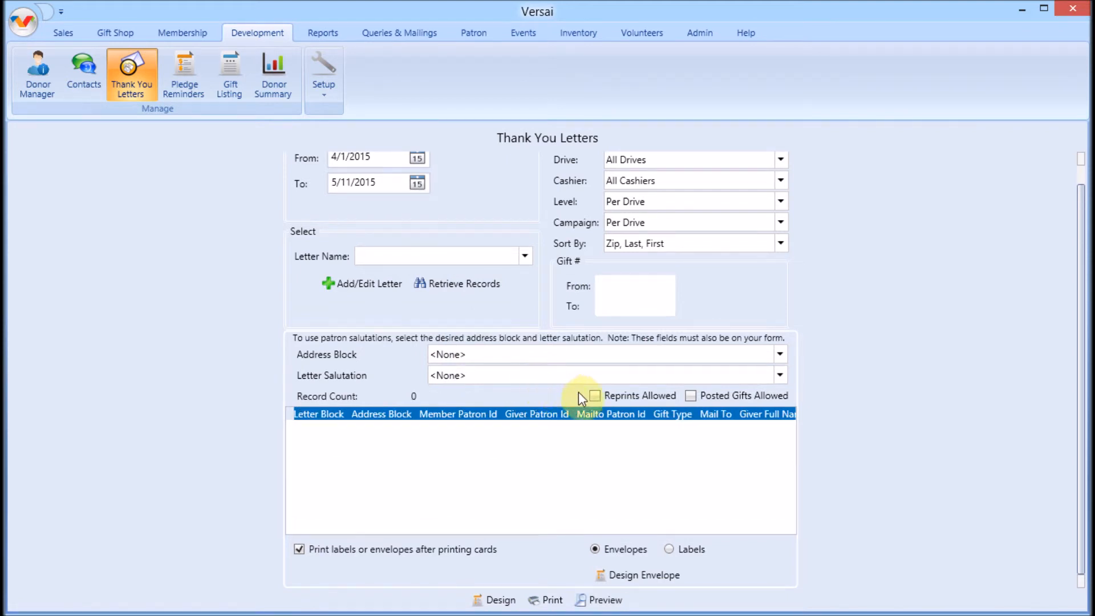
Allow reprints and retrieve the two already-printed records (EFALL and TRAV) again
{"action": "left_click", "coordinate": [595, 395]}
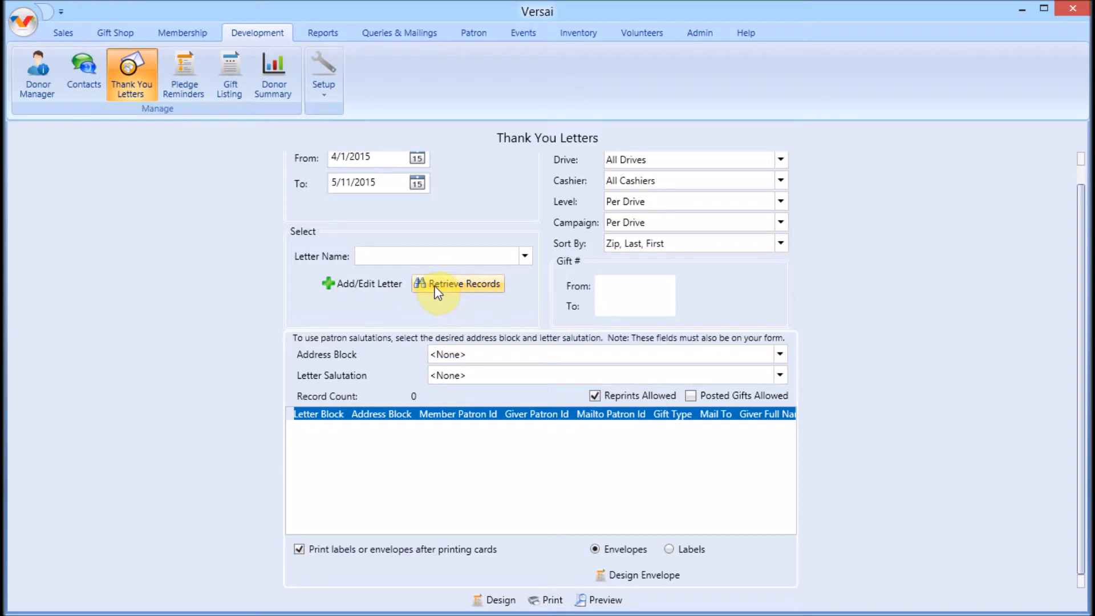
{"action": "left_click", "coordinate": [465, 282]}
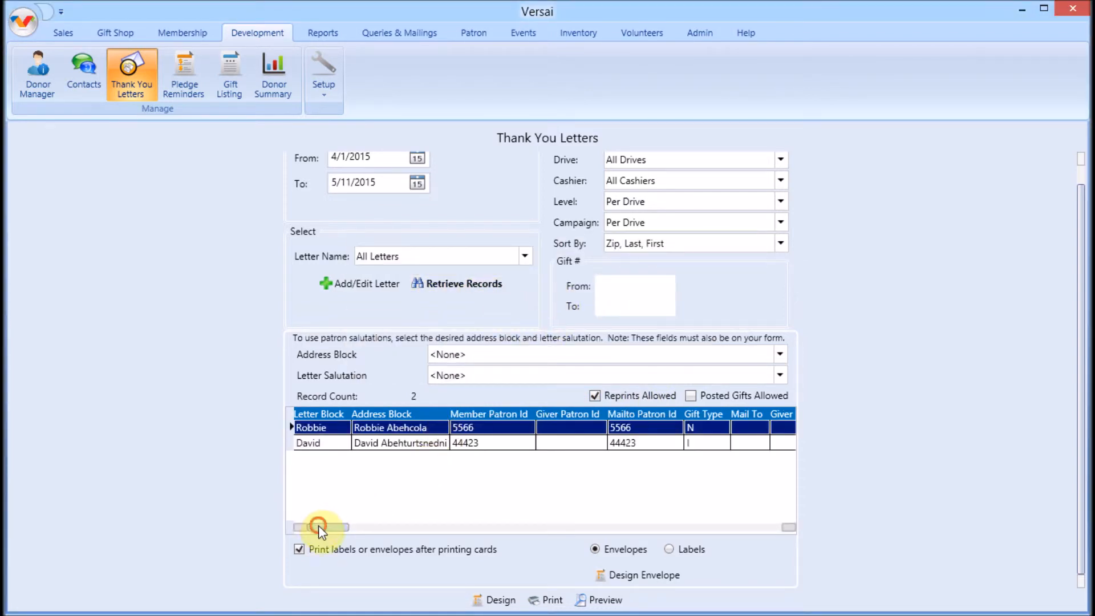
{"action": "left_click_drag", "start_coordinate": [322, 527], "coordinate": [419, 527]}
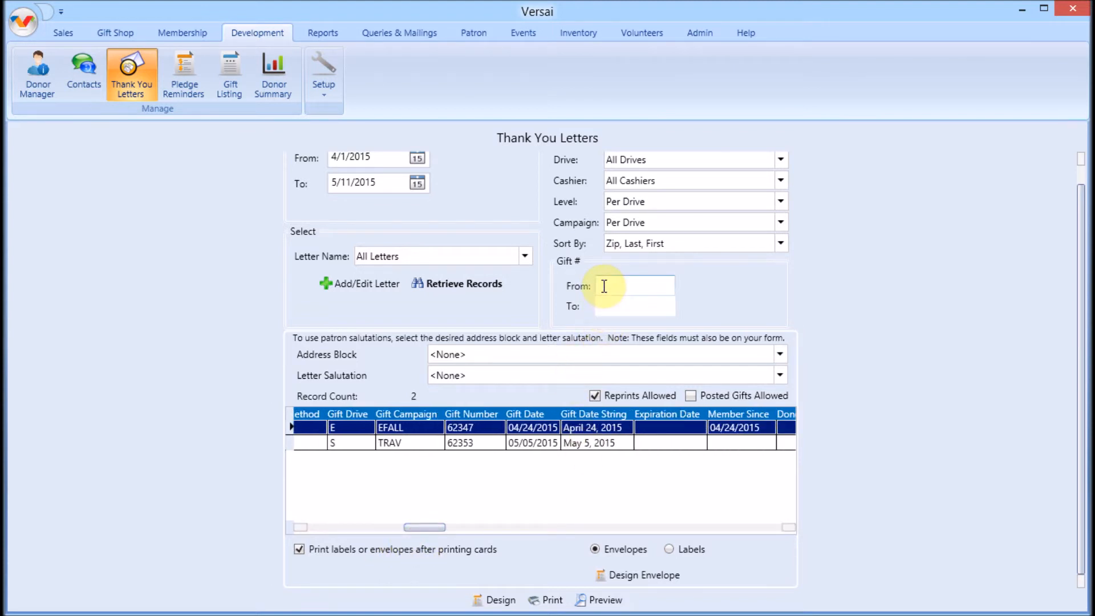
Limit Gift # From and To to 62347 and retrieve the single $150 cash gift record
{"action": "type", "text": "6"}
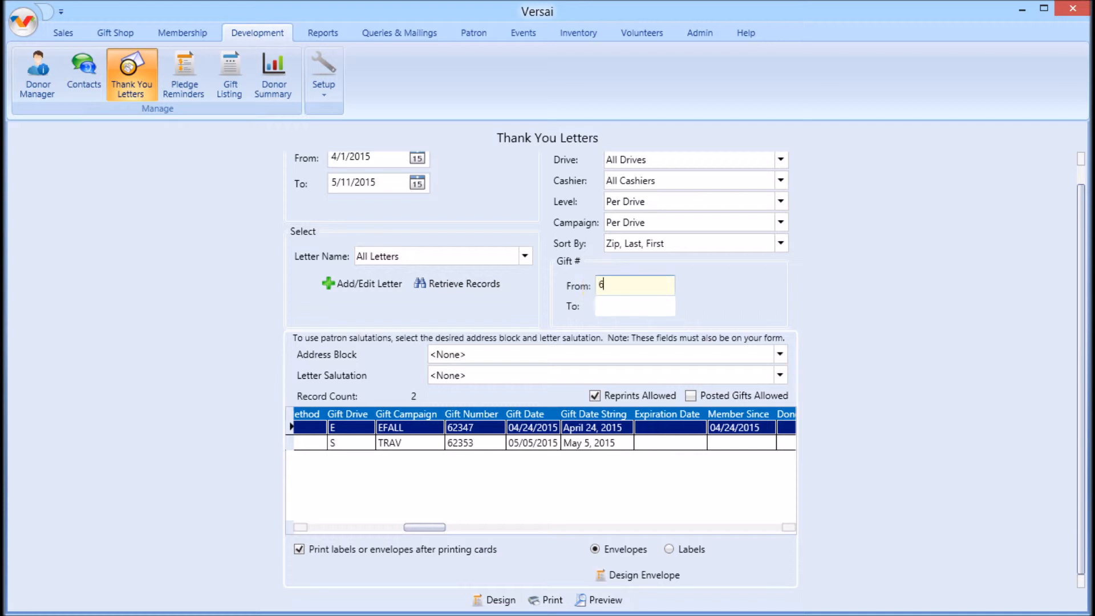
{"action": "type", "text": "62347"}
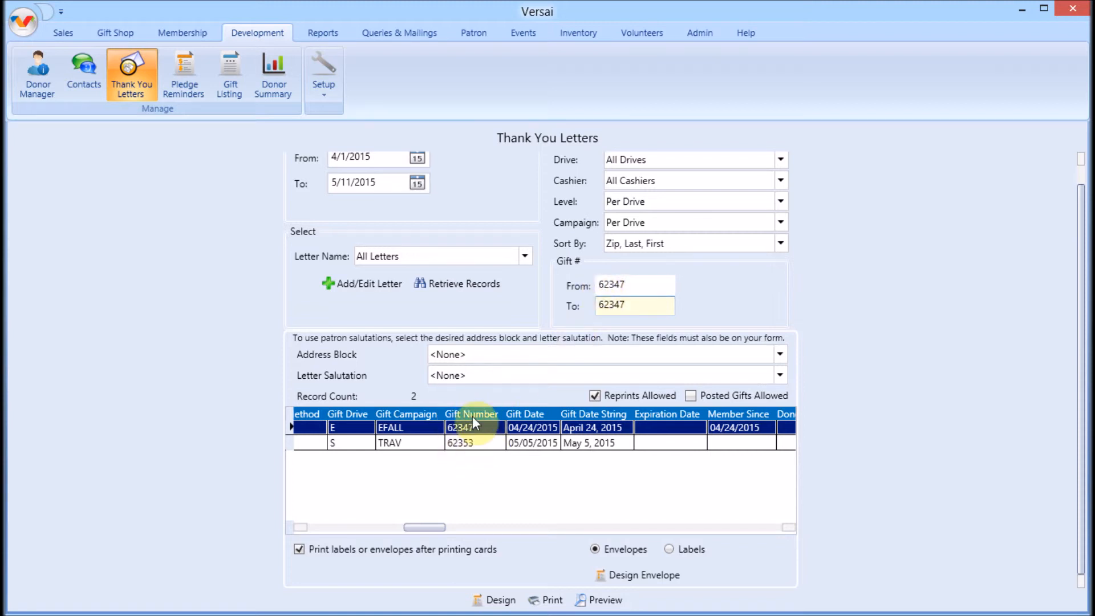
{"action": "left_click", "coordinate": [462, 283]}
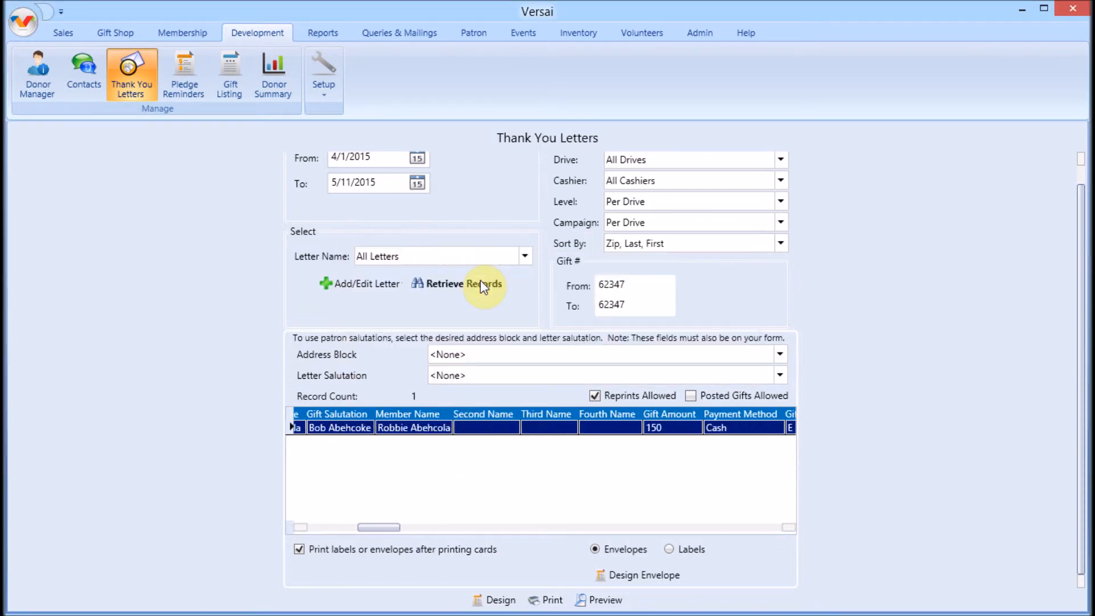
{"action": "mouse_move", "coordinate": [404, 577]}
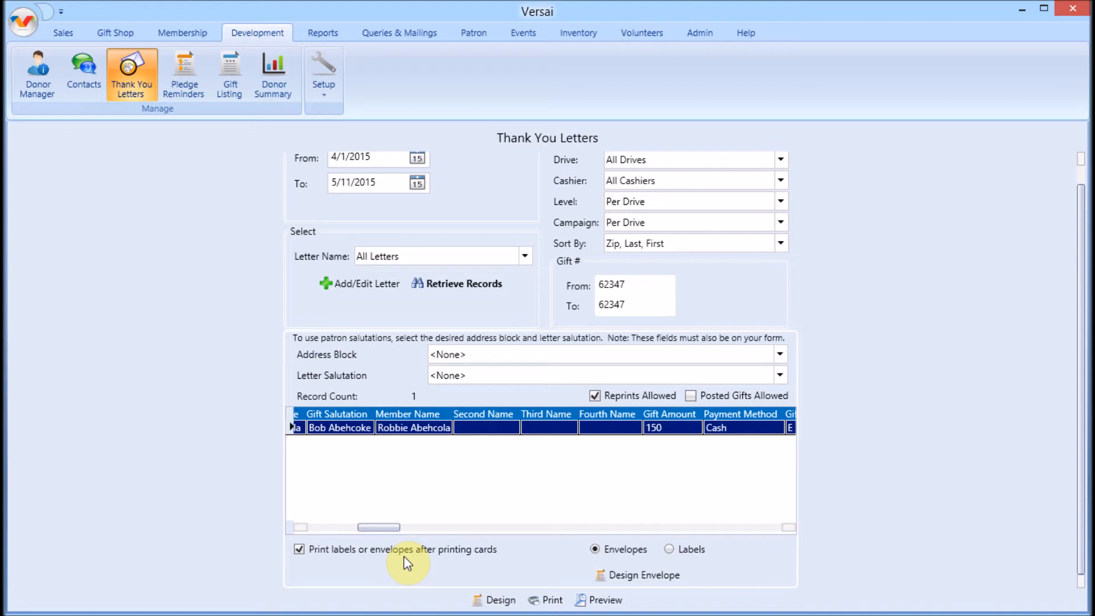
Switch from the Thank You Letters screen to the Help area
{"action": "left_click", "coordinate": [745, 32]}
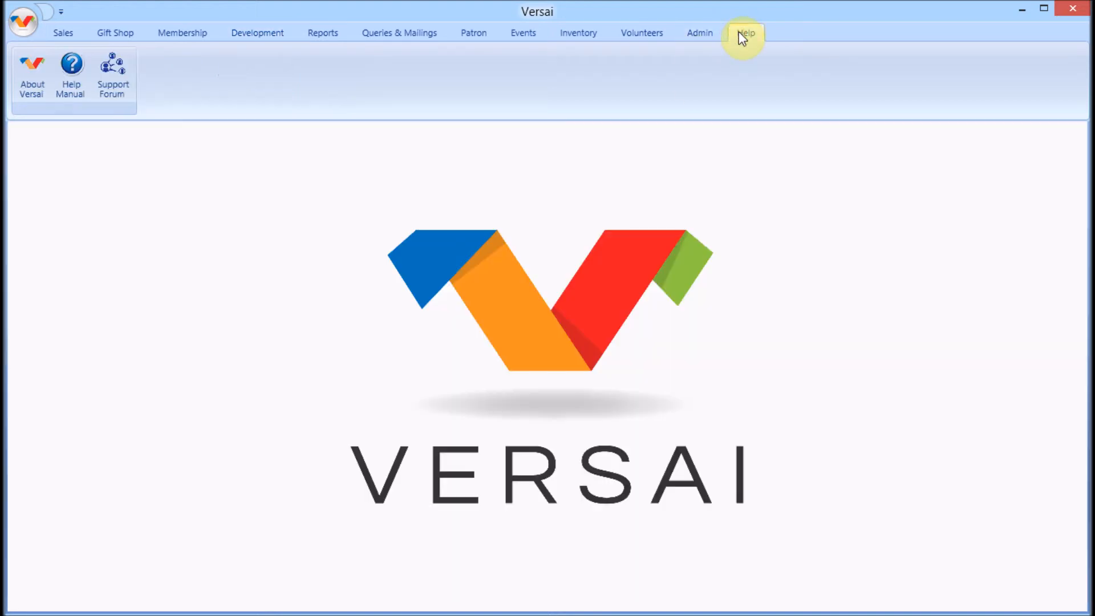
{"action": "left_click", "coordinate": [746, 32]}
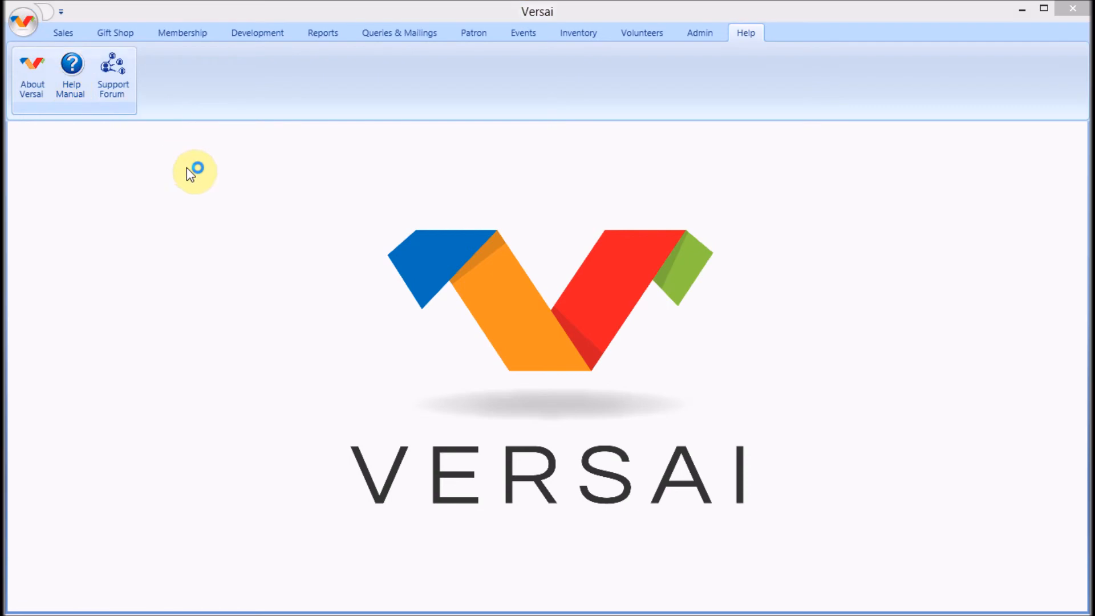
{"action": "left_click", "coordinate": [71, 64]}
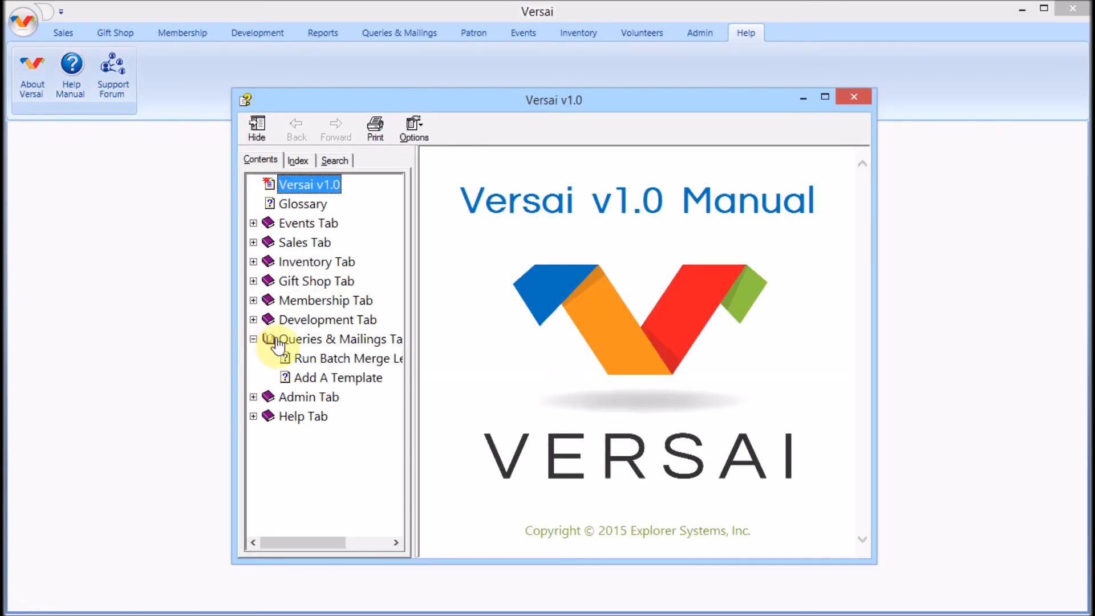
{"action": "left_click", "coordinate": [342, 358]}
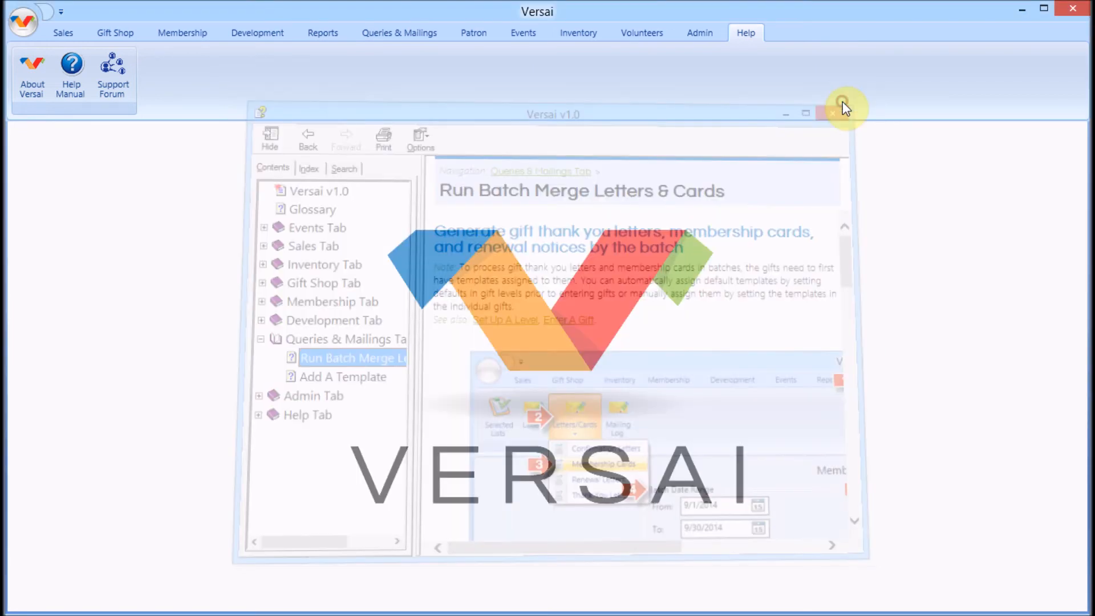
{"action": "left_click", "coordinate": [832, 113]}
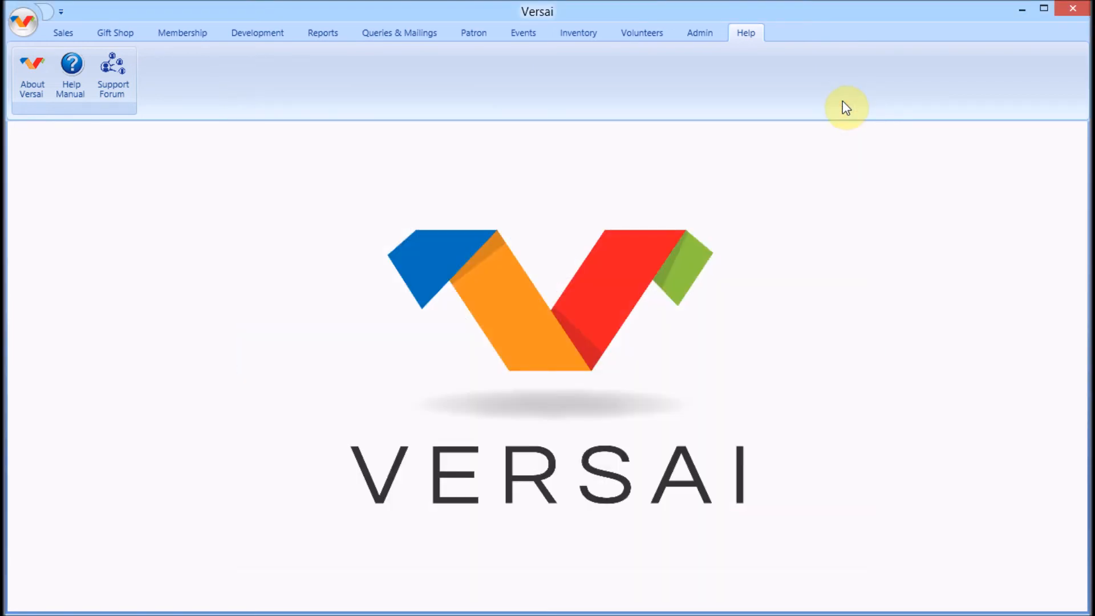
{"action": "mouse_move", "coordinate": [829, 104]}
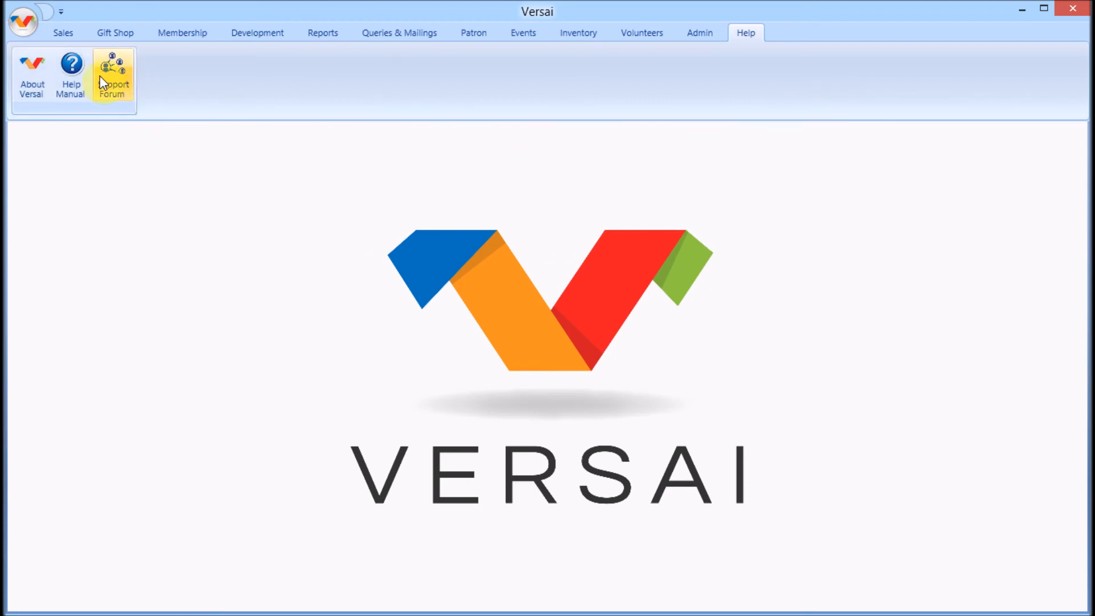
{"action": "mouse_move", "coordinate": [217, 176]}
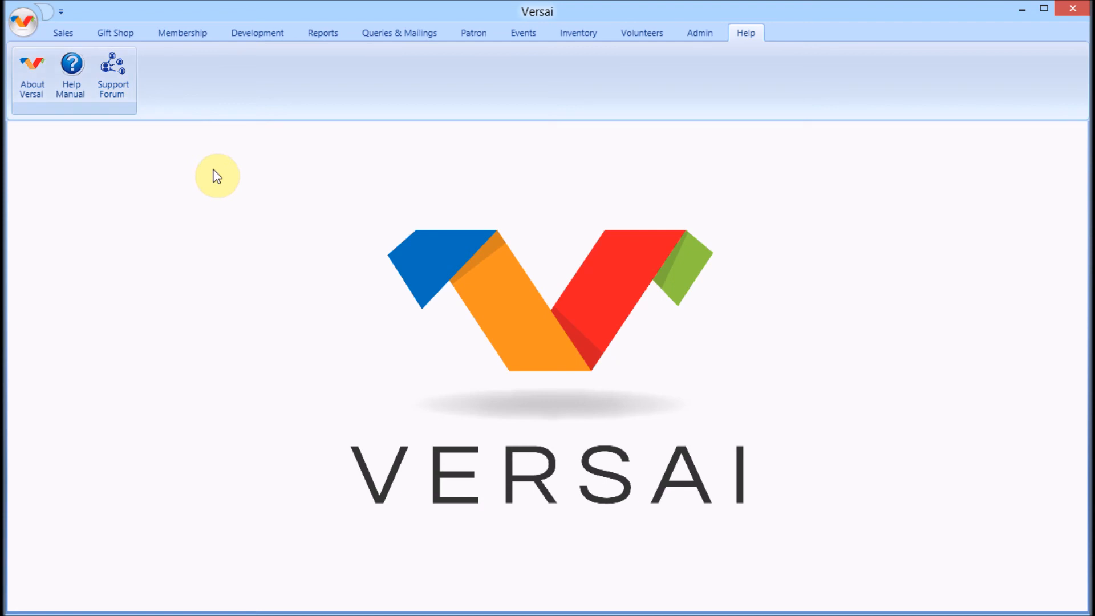